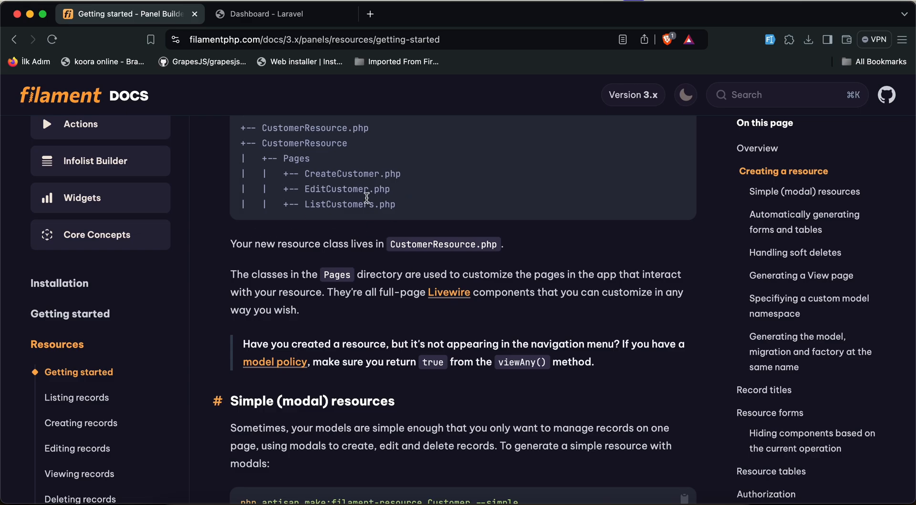
mouse_move(81, 96)
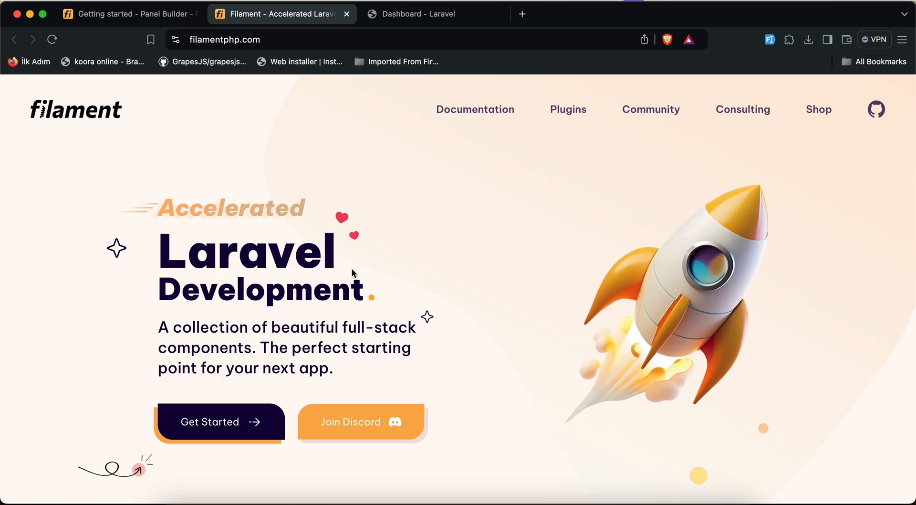
- Open the Filament Panel Builder Installation guide and scroll to its install commands
click(117, 14)
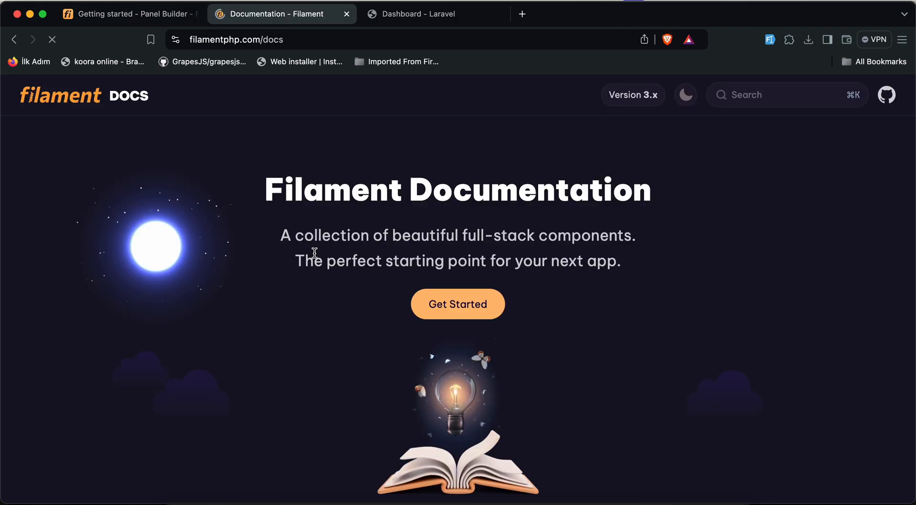
click(458, 304)
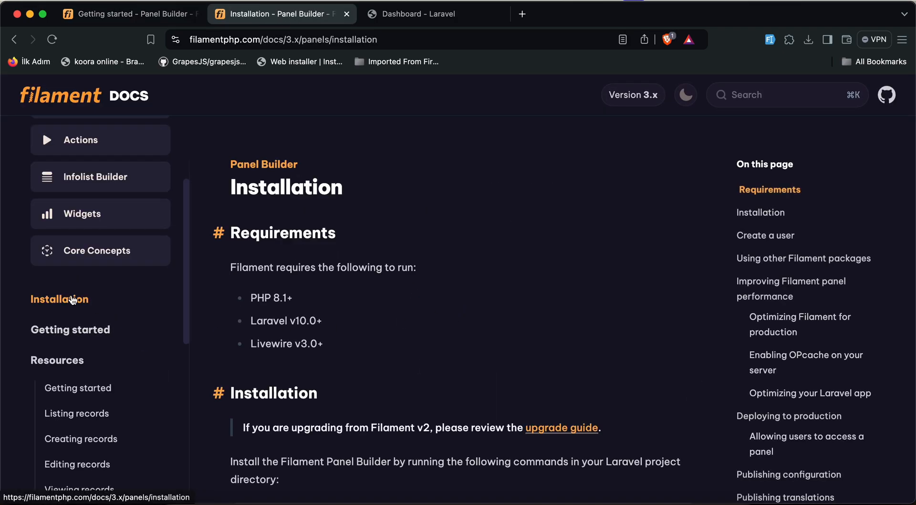
scroll(down, 3)
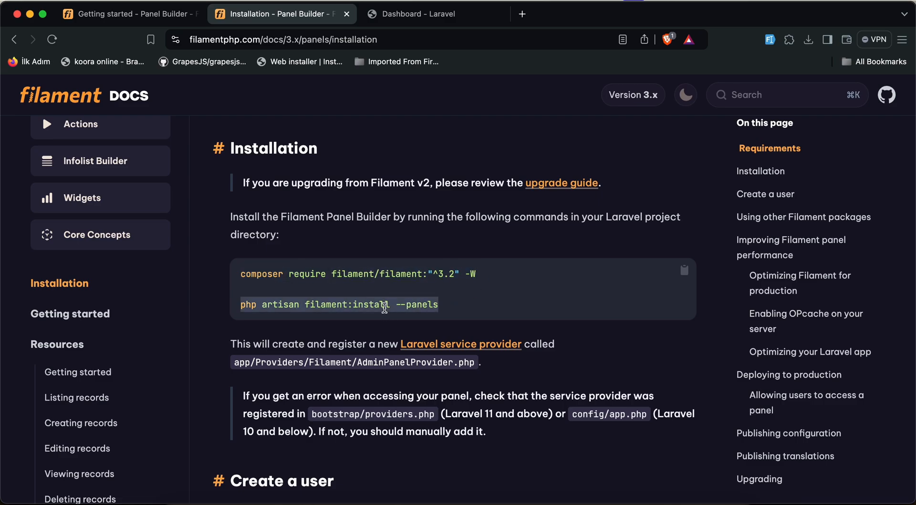
- Scroll the installation docs to the Create a user section for making the admin user
scroll(down, 3)
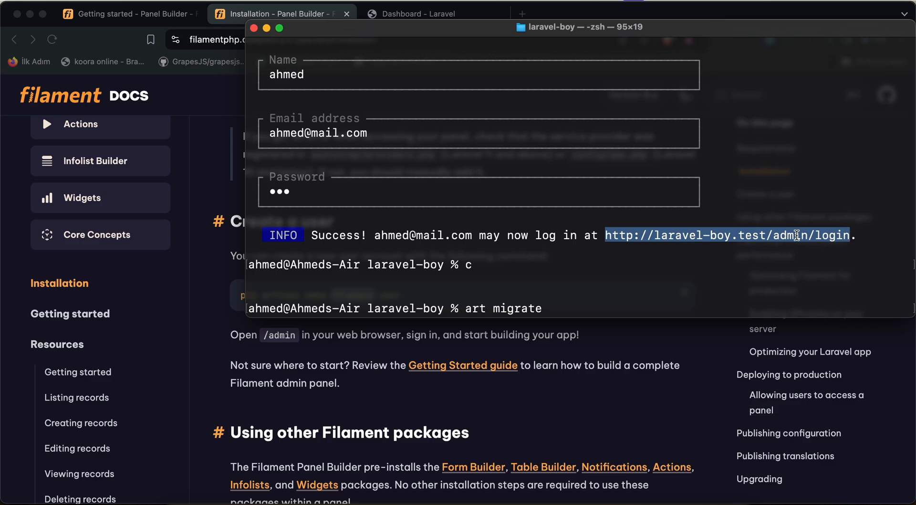
mouse_move(631, 500)
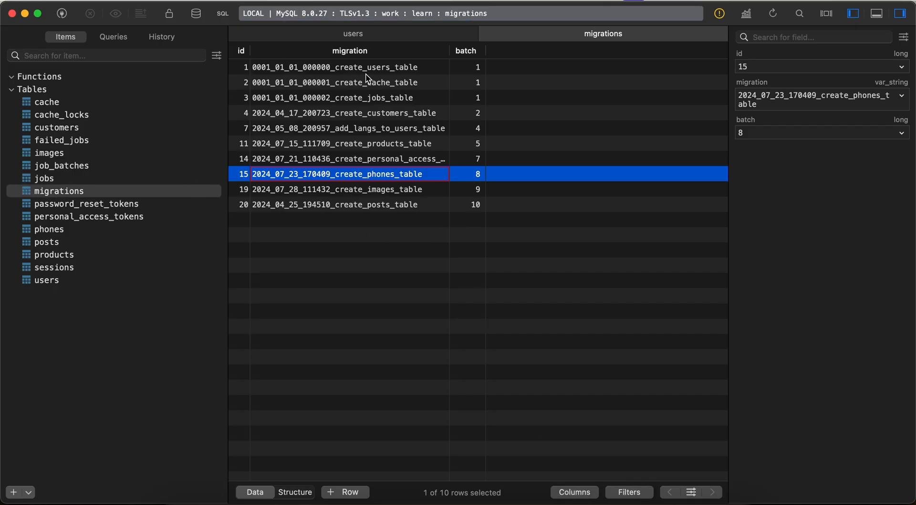
click(46, 281)
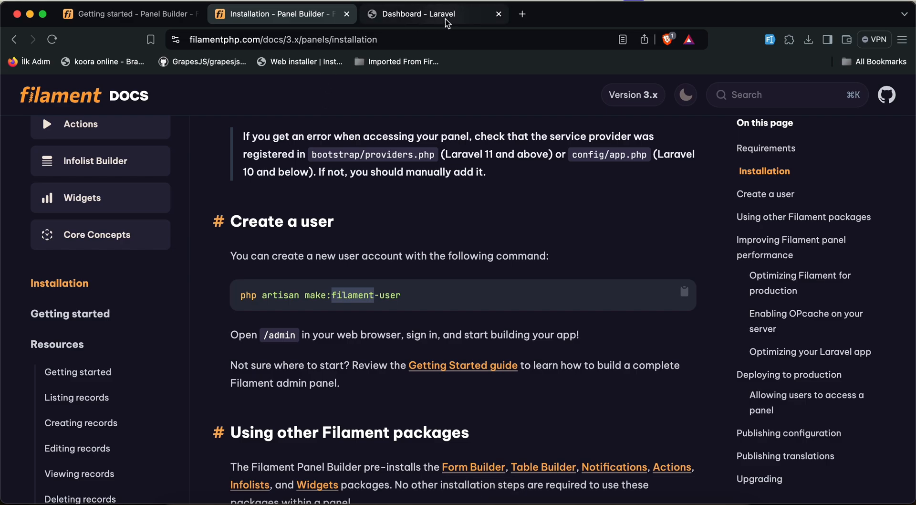
- Switch to the Dashboard - Laravel tab showing ahmed's admin welcome at laravel-boy.test/admin
click(435, 13)
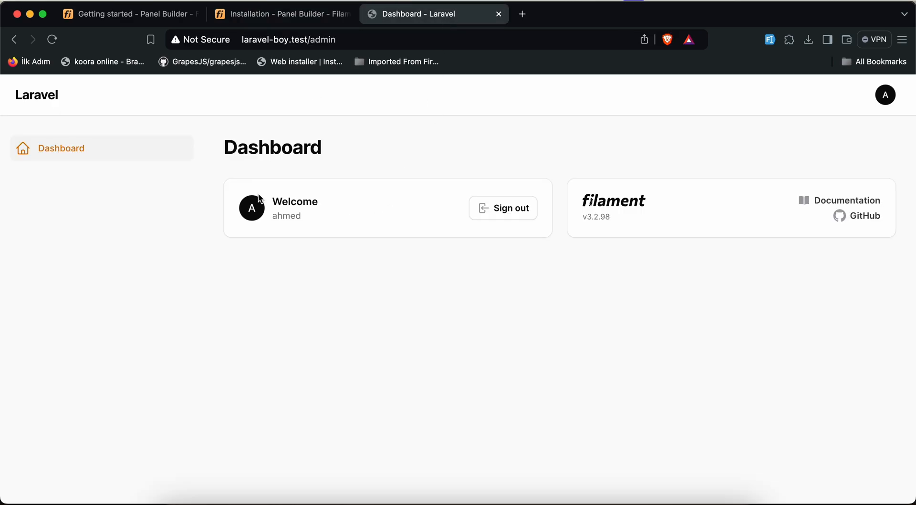
mouse_move(508, 229)
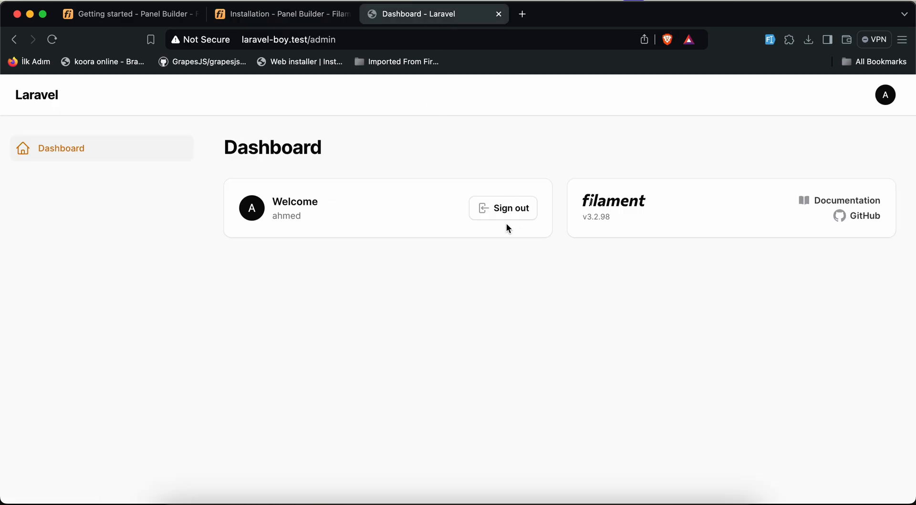
mouse_move(292, 115)
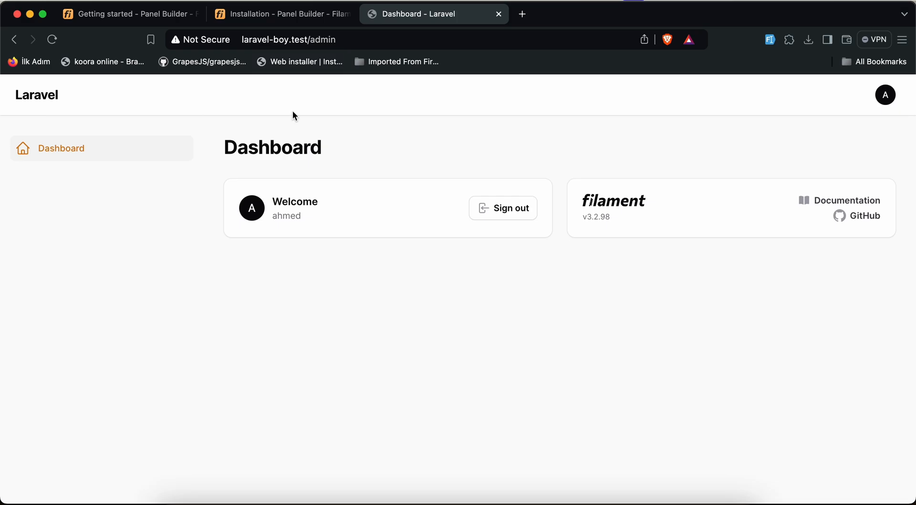
- Open the Resources Getting started guide and scroll to the make:filament-resource command
click(281, 13)
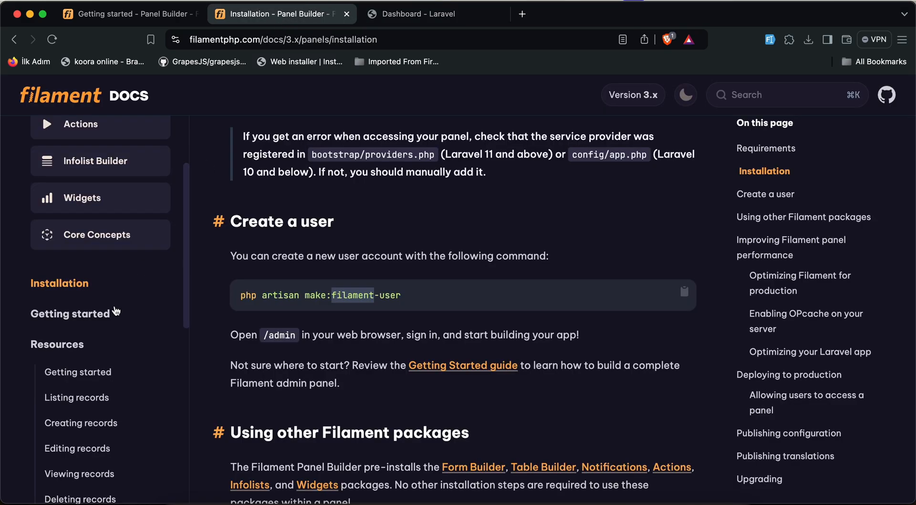
click(78, 372)
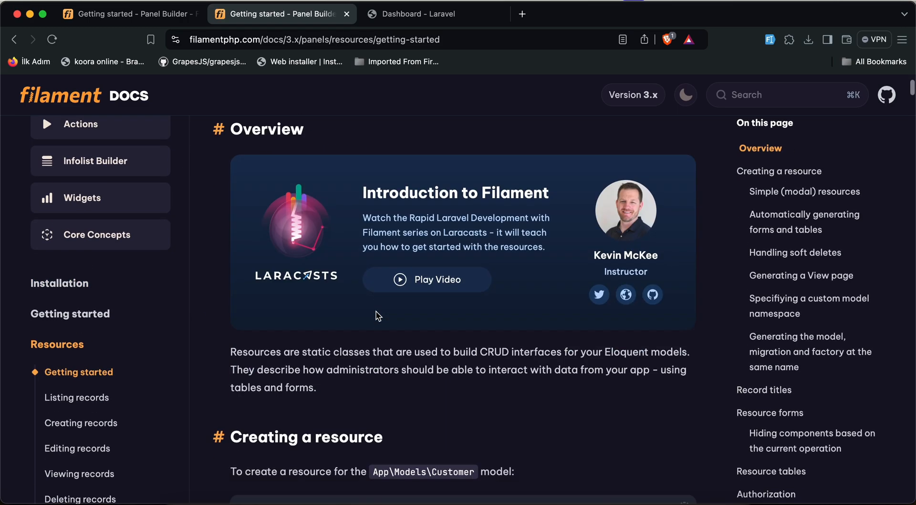
scroll(down, 3)
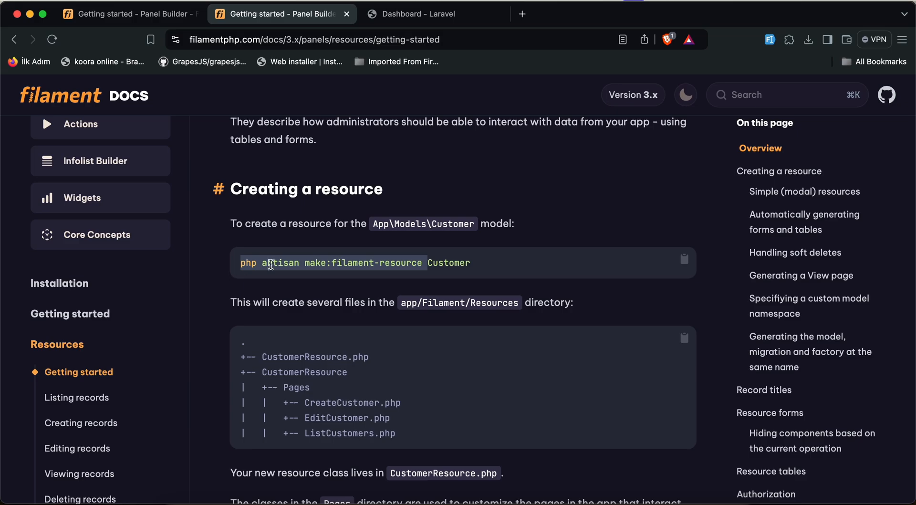
mouse_move(463, 276)
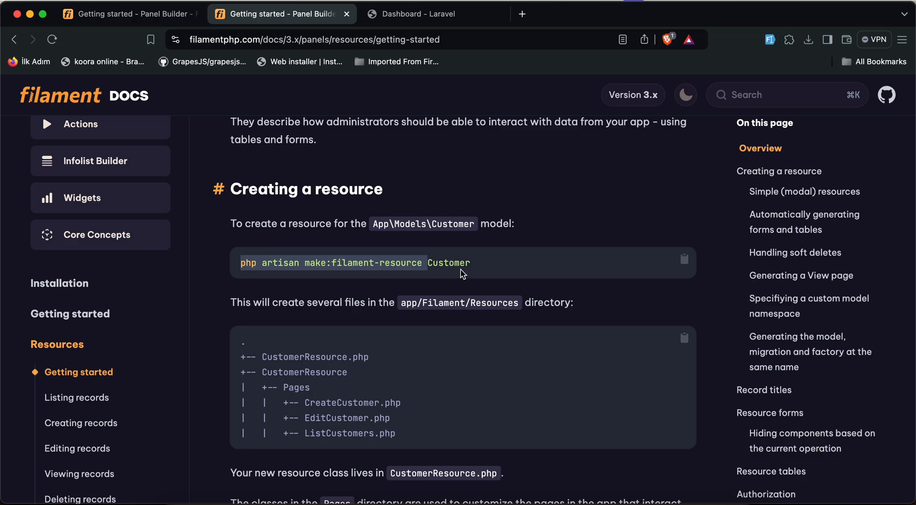
mouse_move(473, 431)
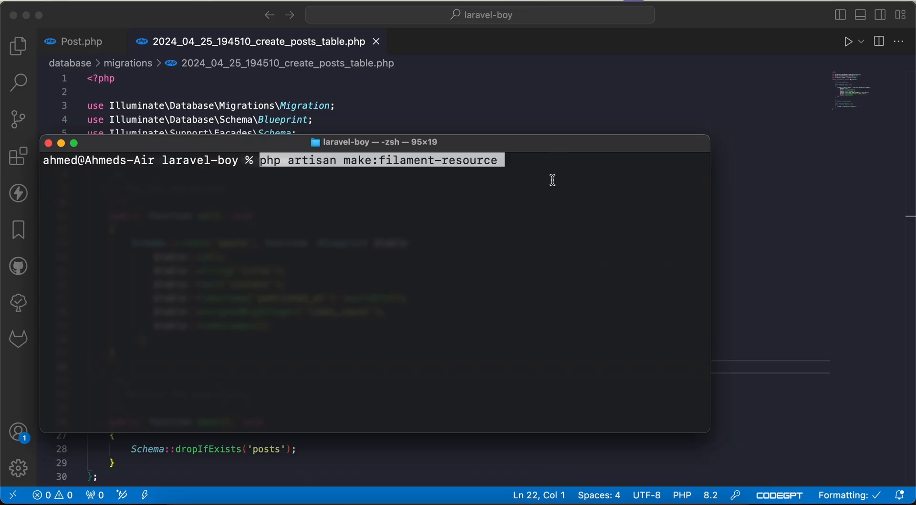
- Run make:filament-resource with the model name Post to generate the Post resource
text(Post)
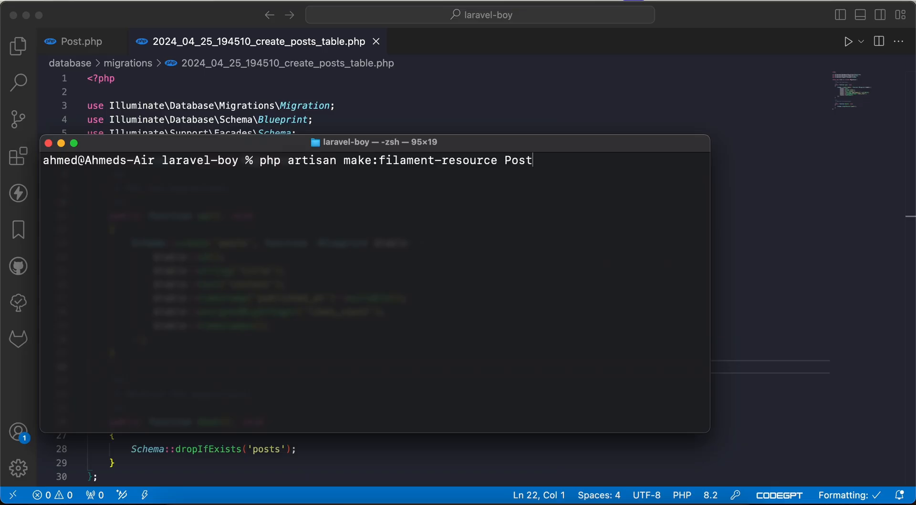
key(Return)
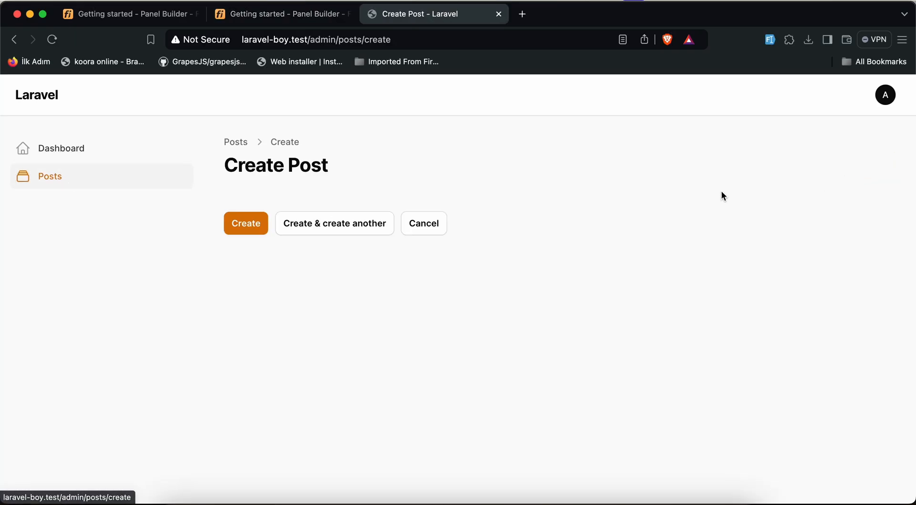
- Open the empty Create Post page under the Posts section
click(424, 224)
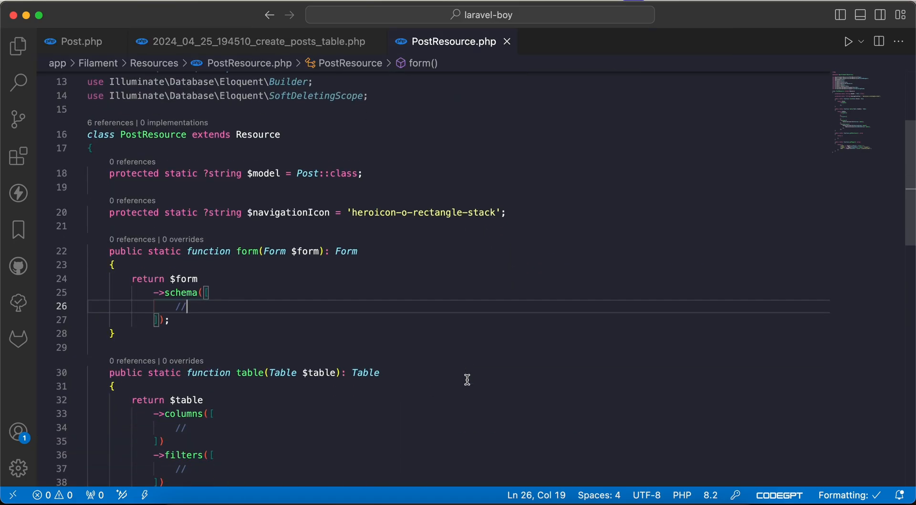
- Review the posts migration columns, then return to PostResource.php's empty form schema
scroll(down, 3)
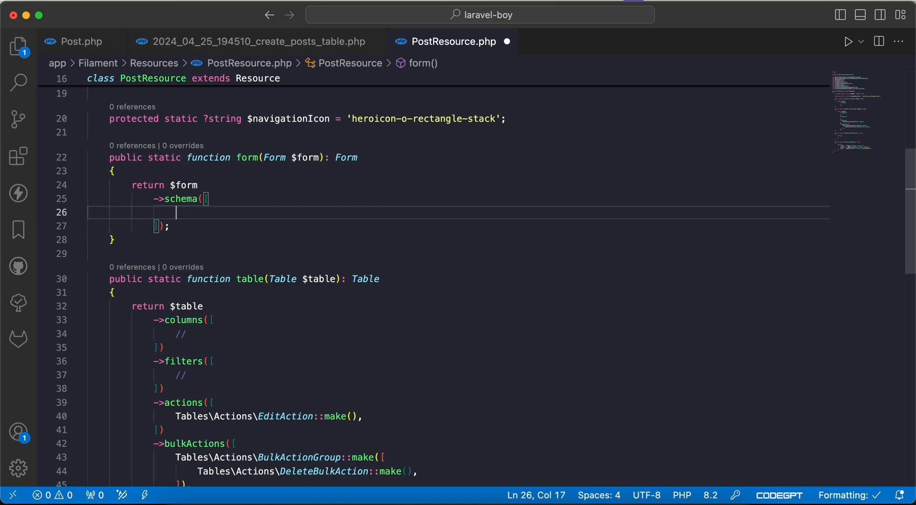
click(259, 42)
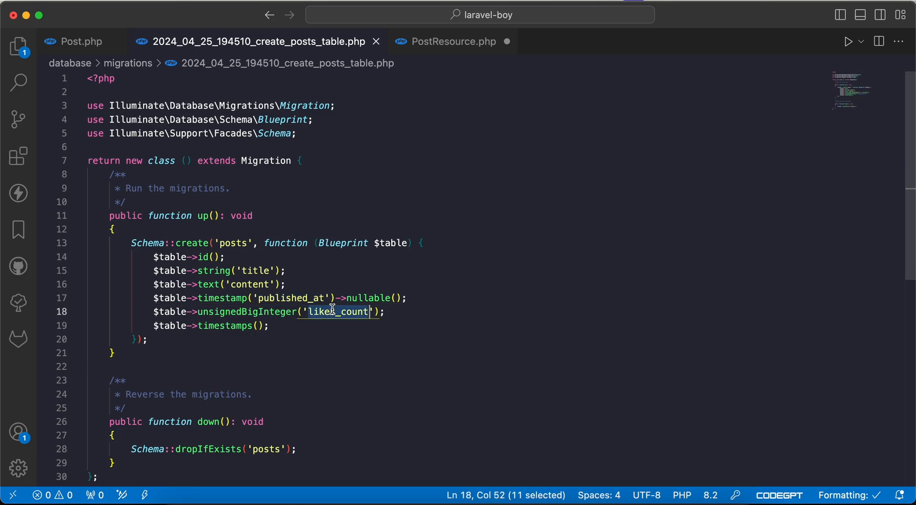
click(453, 41)
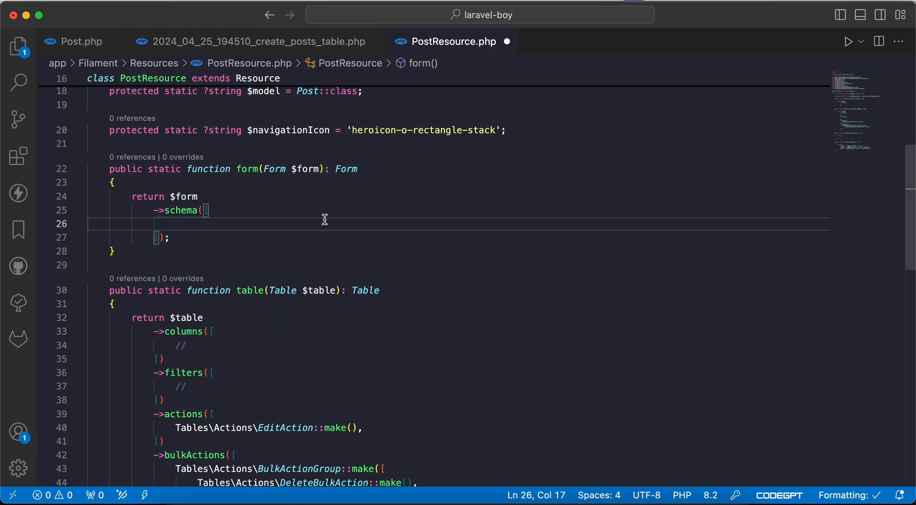
mouse_move(500, 390)
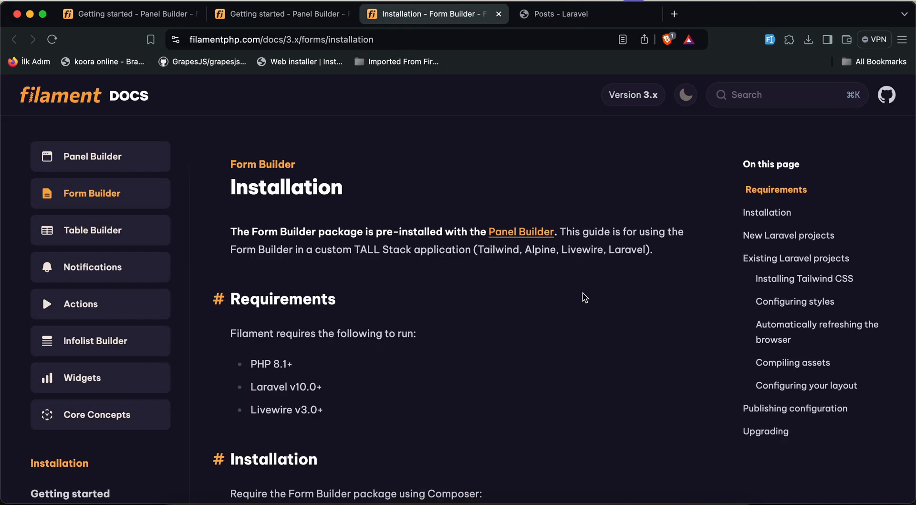
- Scroll the Form Builder docs sidebar to Fields and open Text input
scroll(down, 3)
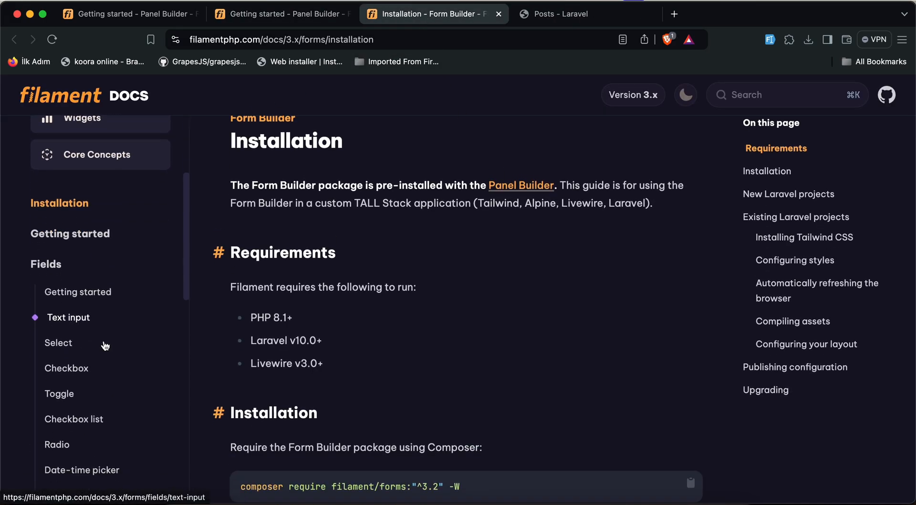
scroll(down, 3)
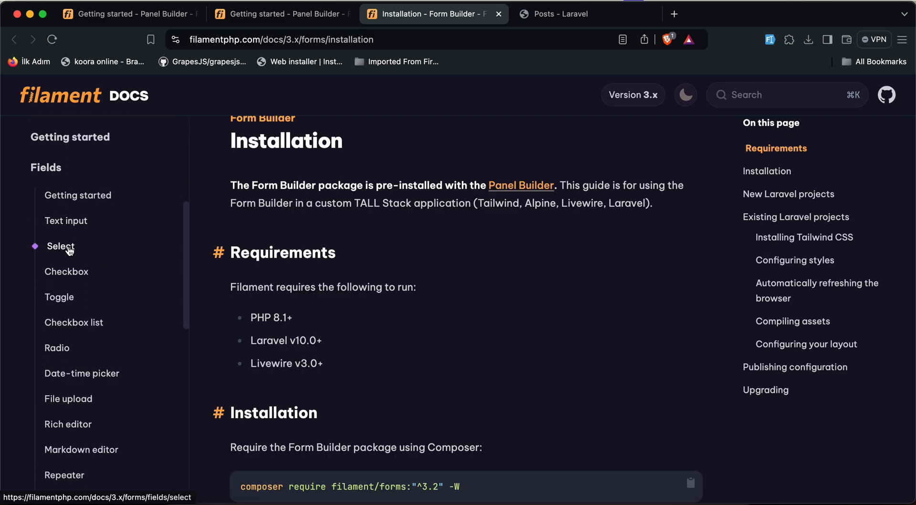
click(66, 220)
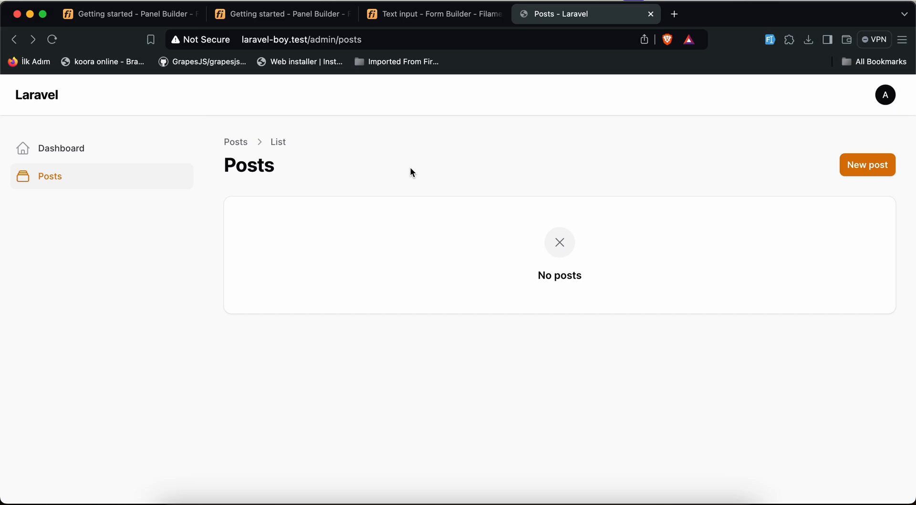
- Add a labelled title TextInput and a content RichEditor, fixing the misspelled content name
click(867, 164)
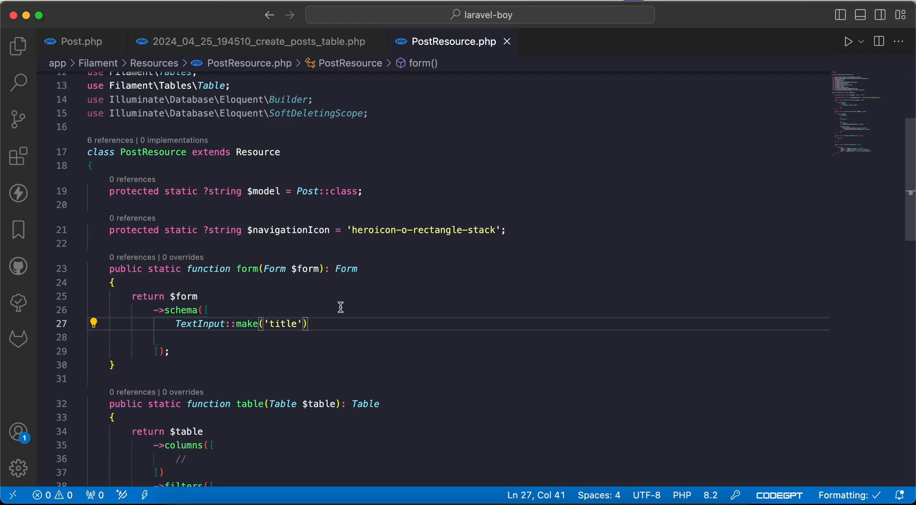
text(->label('Pos)
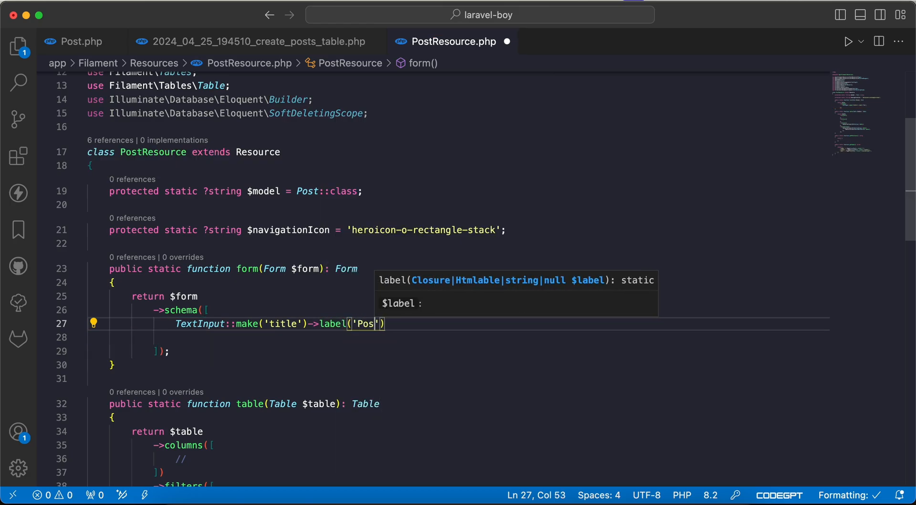
click(584, 13)
text(RichEditor::make(')
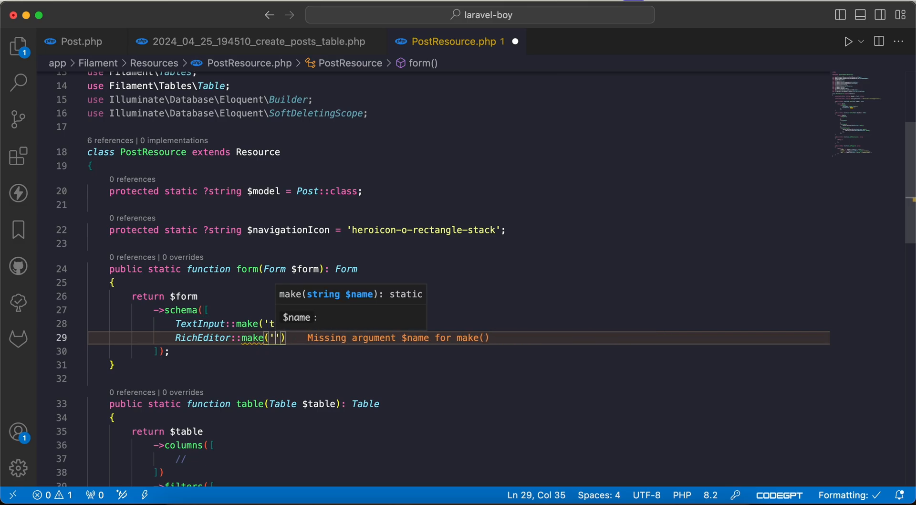
text(conet)
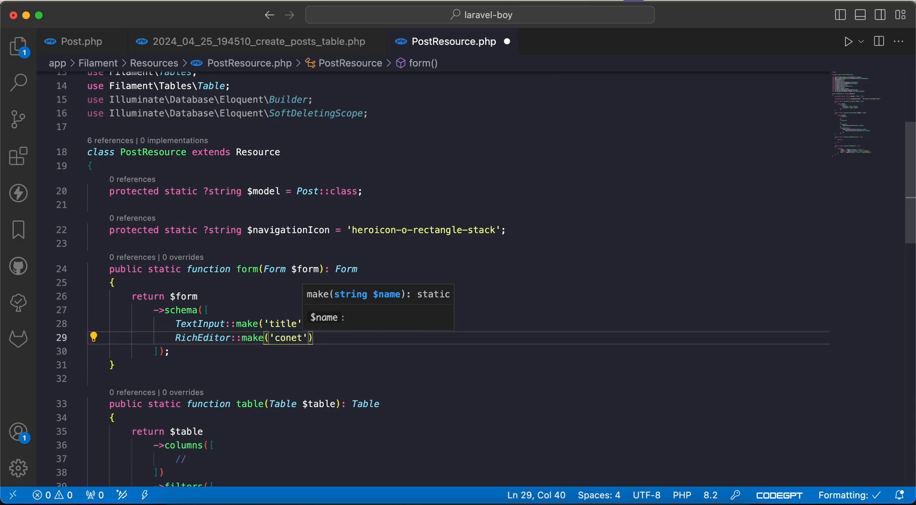
click(584, 14)
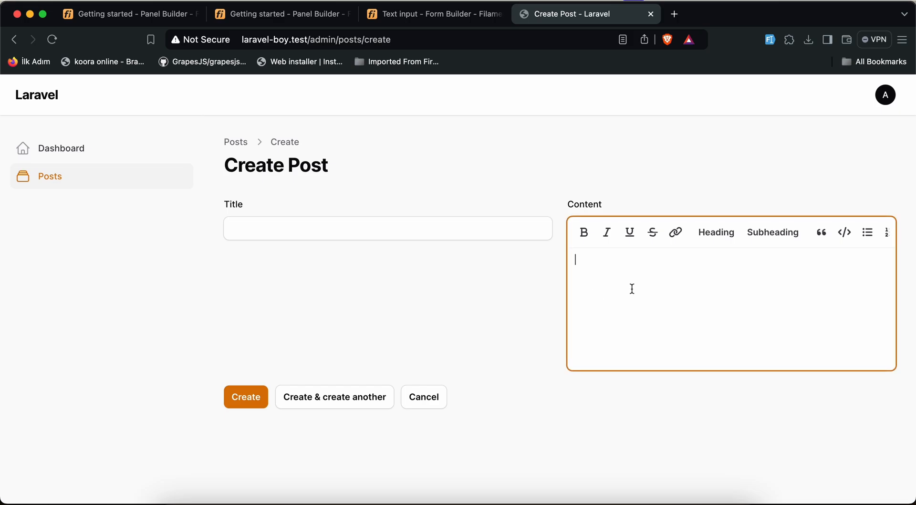
- Type sample text into the Create Post page's Content rich editor
text(as)
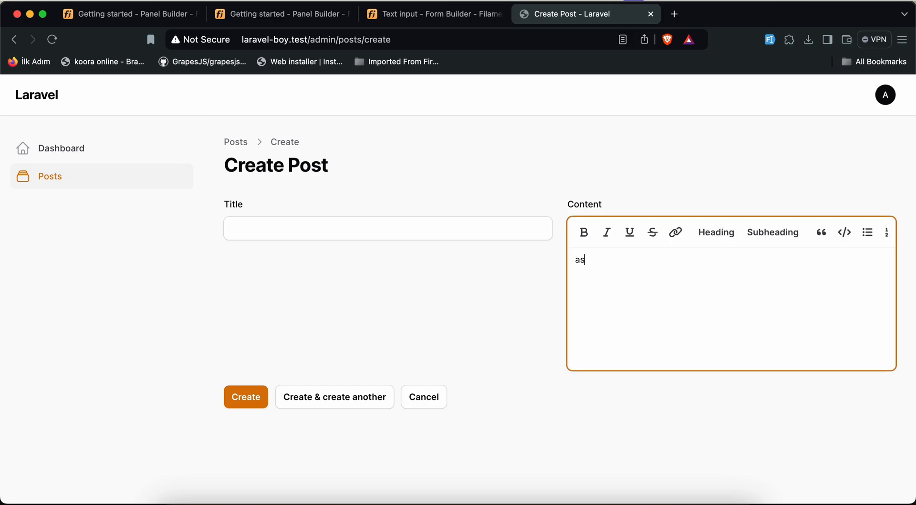
text(hdkjashdjkhad)
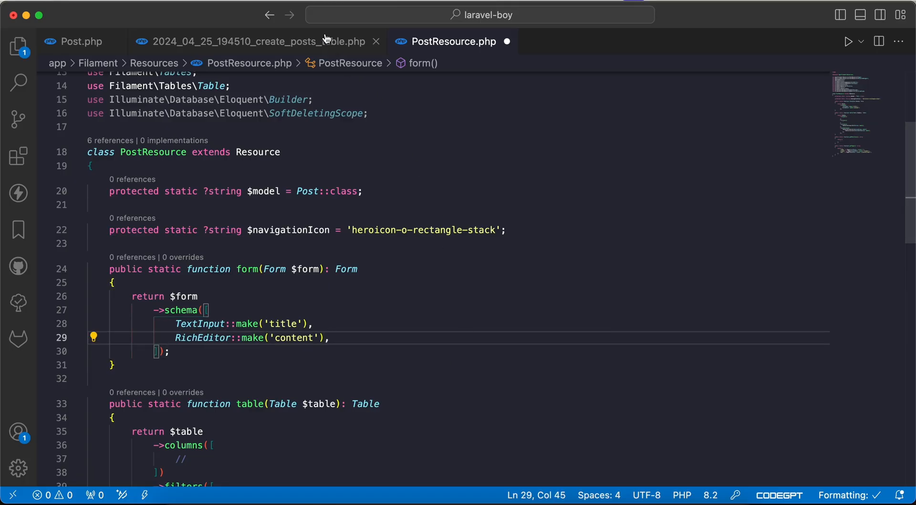
- Check the DateTimePicker docs, then return to PostResource to add the published_at DatePicker
click(240, 41)
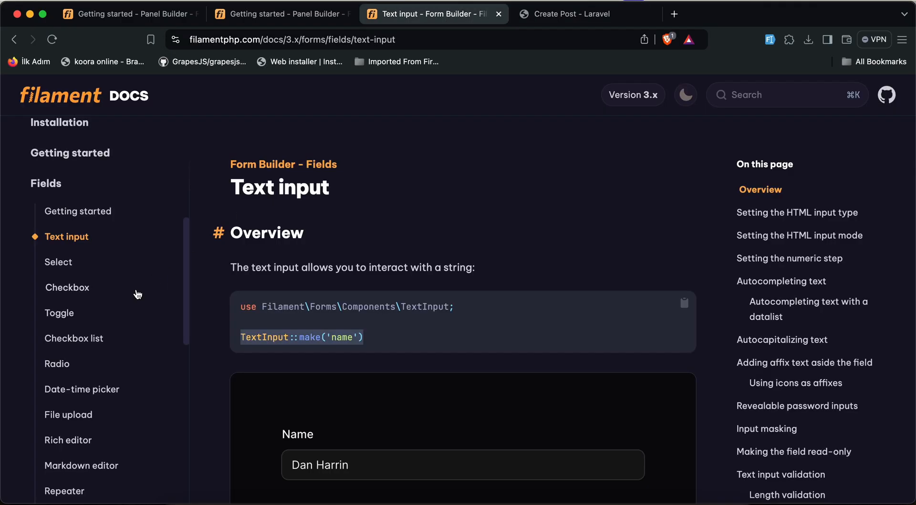
click(82, 389)
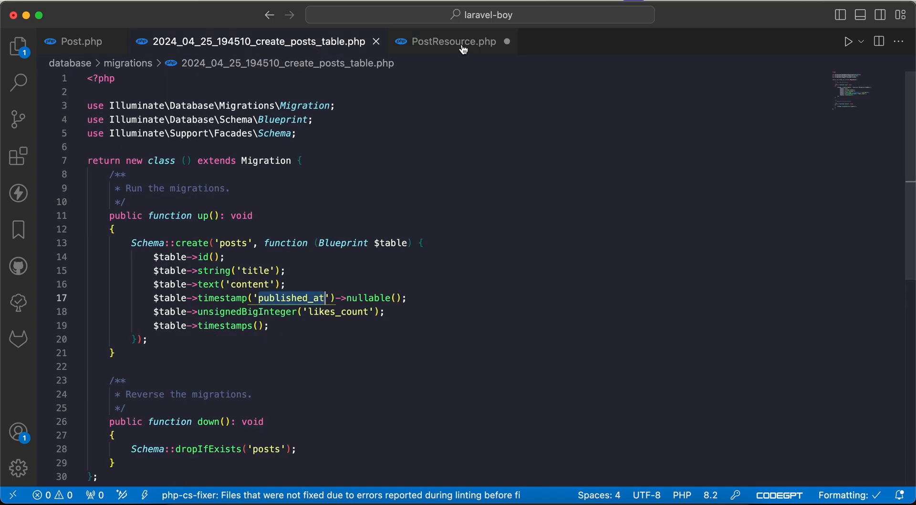
click(454, 41)
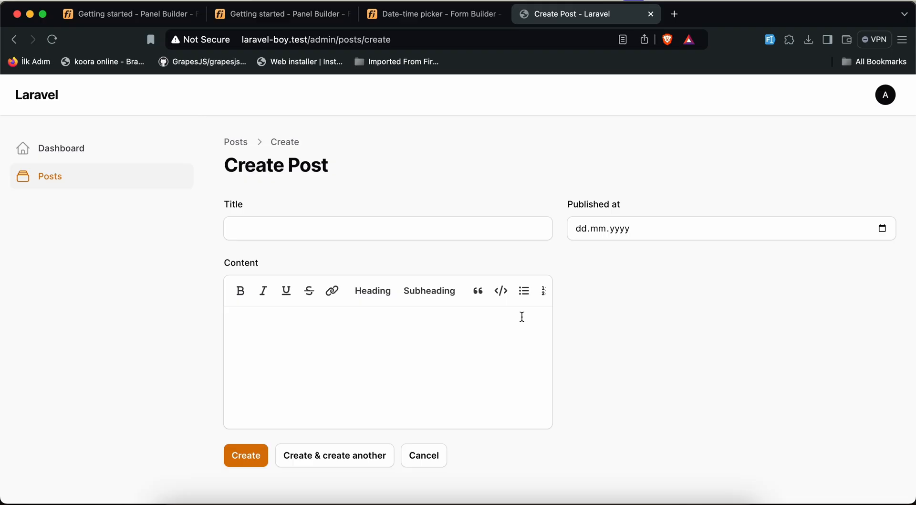
- Enter title 'post title', pick a publish date, and type 'hello world example post content'
click(387, 228)
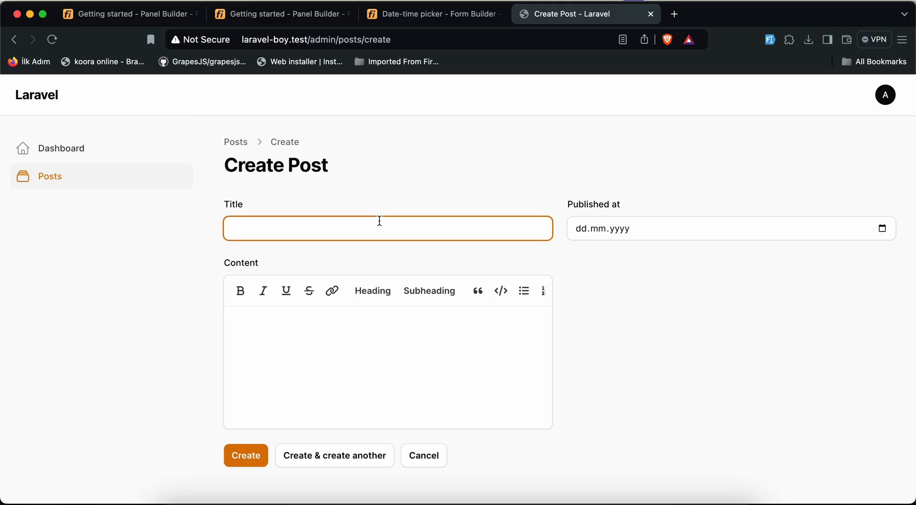
text(post)
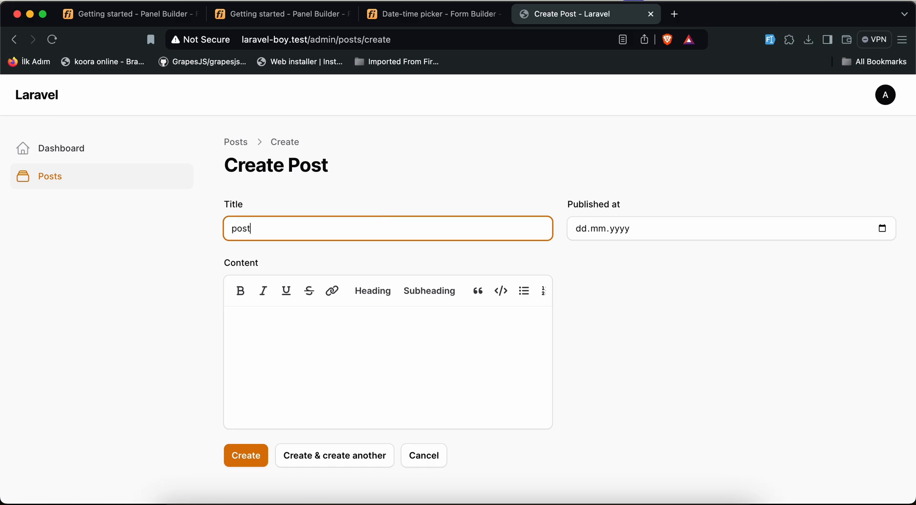
text(title)
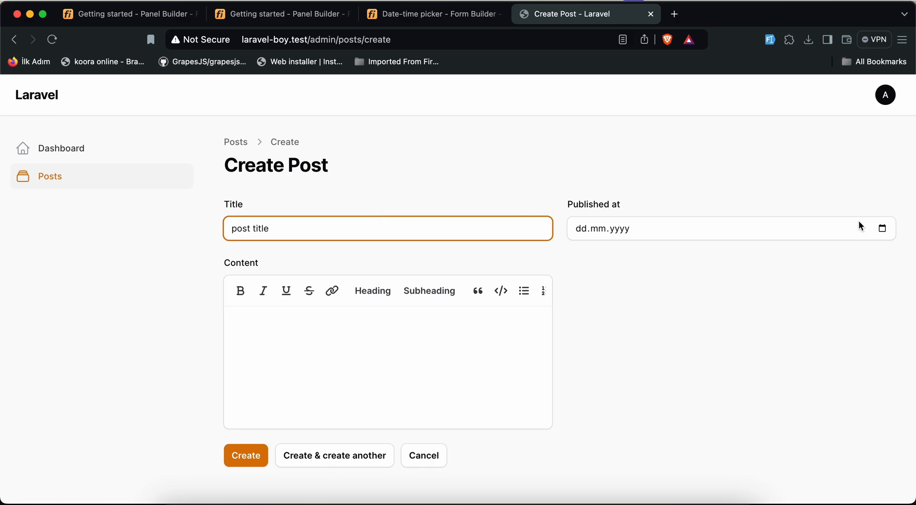
click(701, 228)
text(11.08.2024)
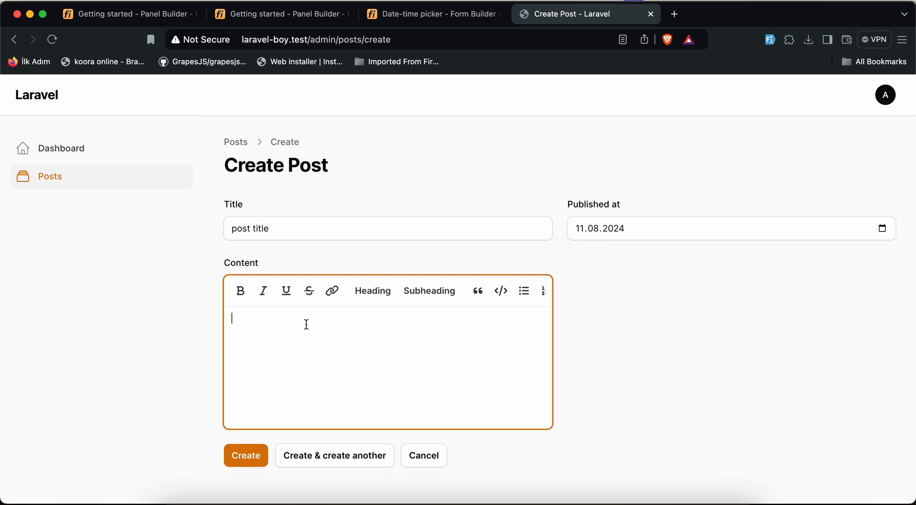
text(hello wo)
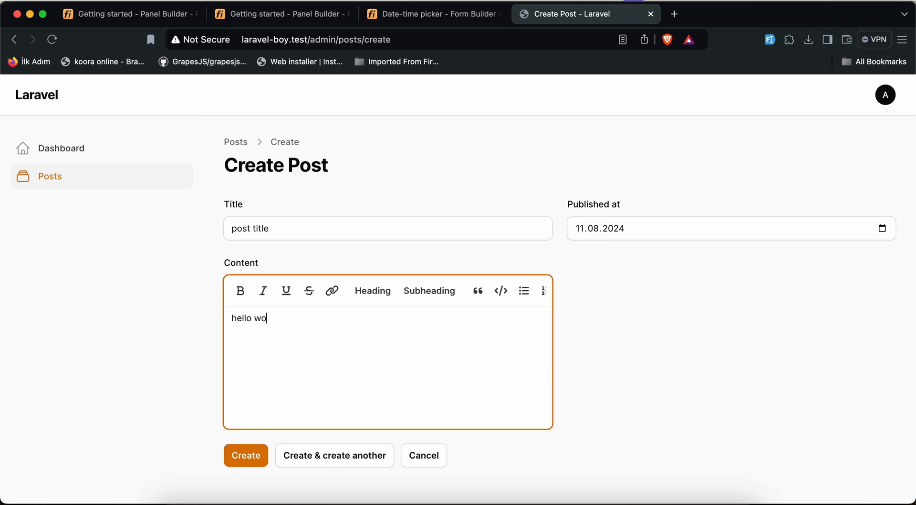
text(rld example)
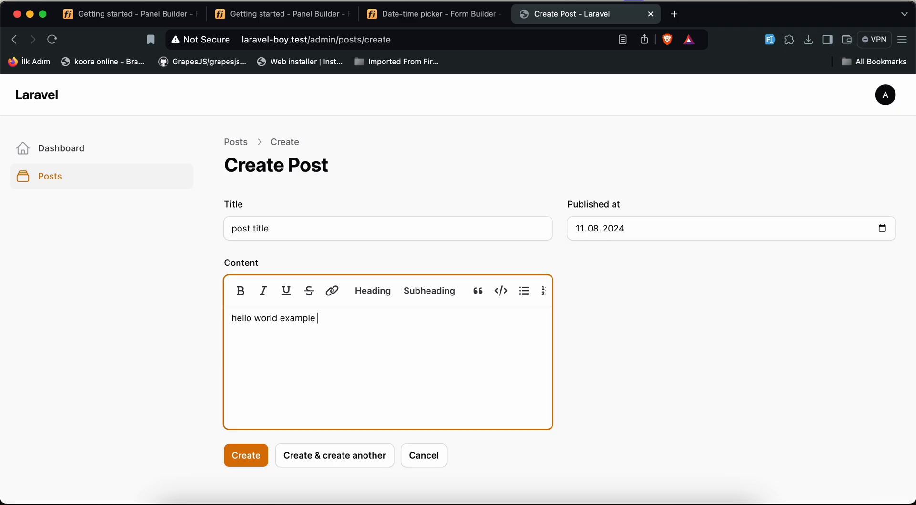
text(post content)
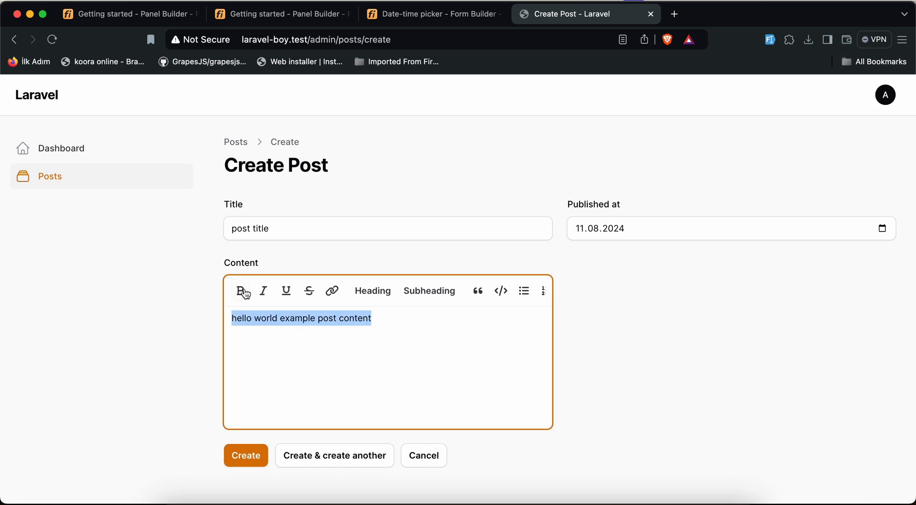
- Apply bold, heading and subheading formatting to the content and submit the new post
click(524, 291)
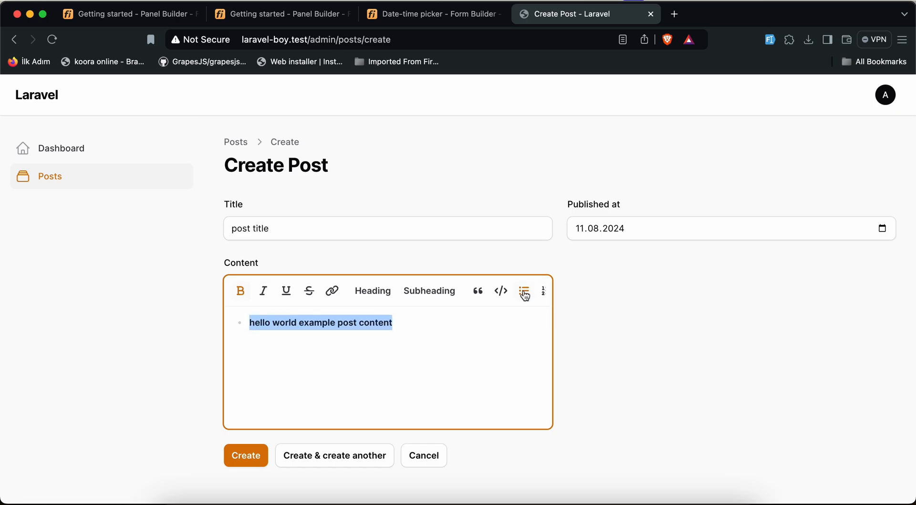
click(524, 290)
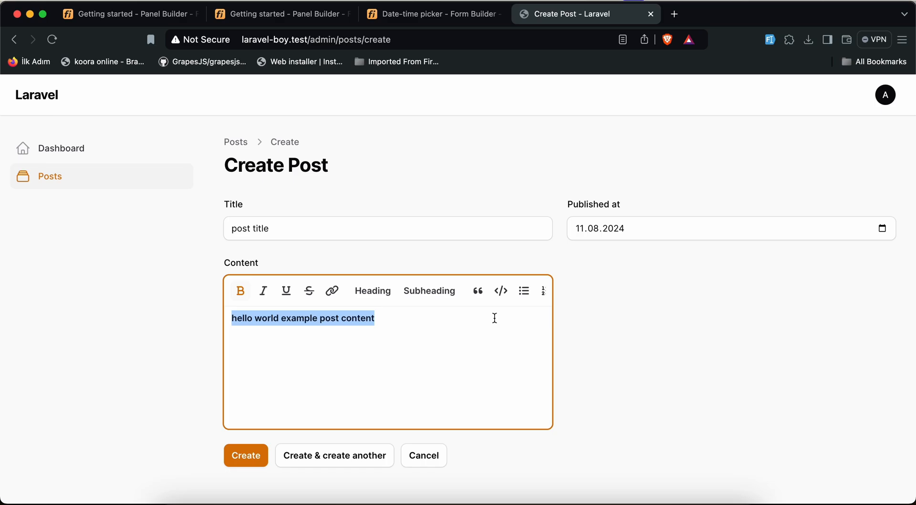
click(373, 291)
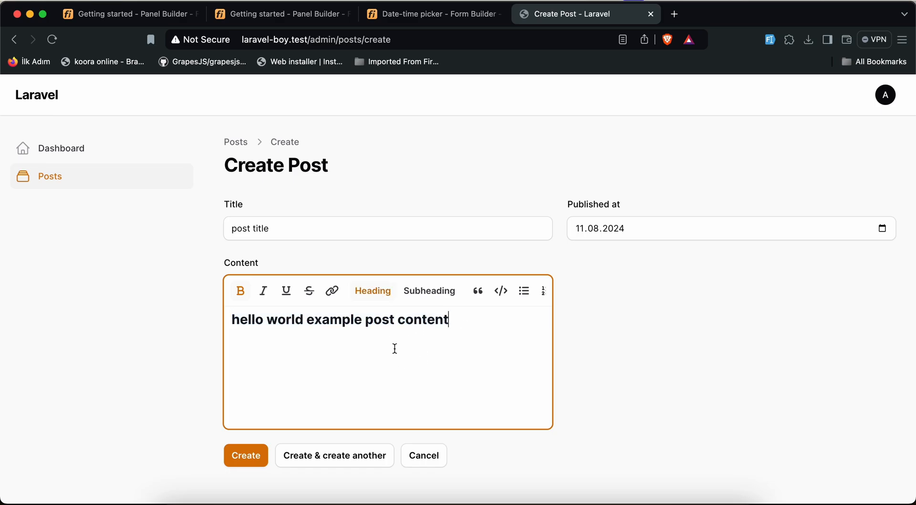
text(adalkjdklasjdlkajs)
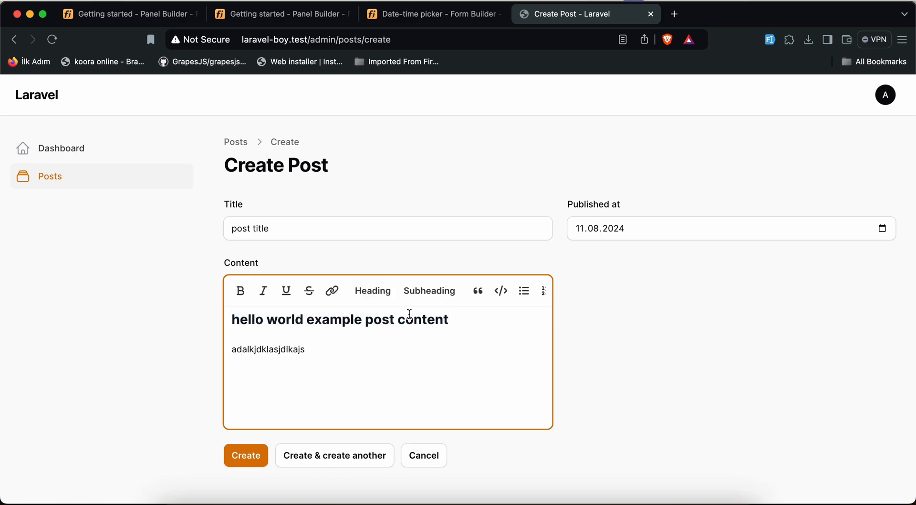
click(429, 291)
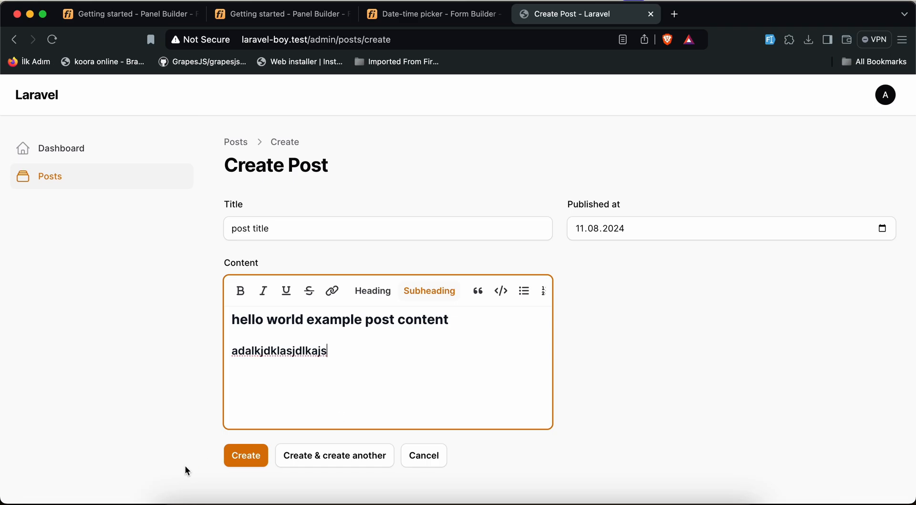
click(245, 455)
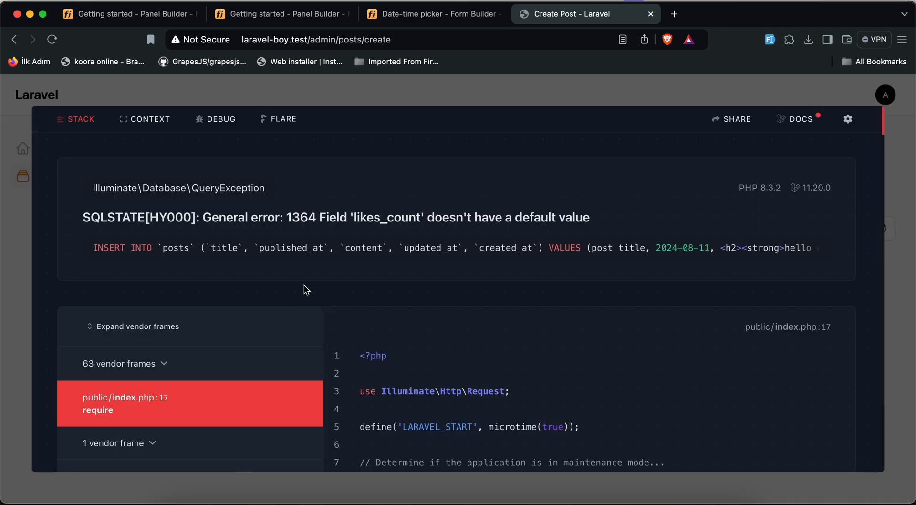
mouse_move(400, 221)
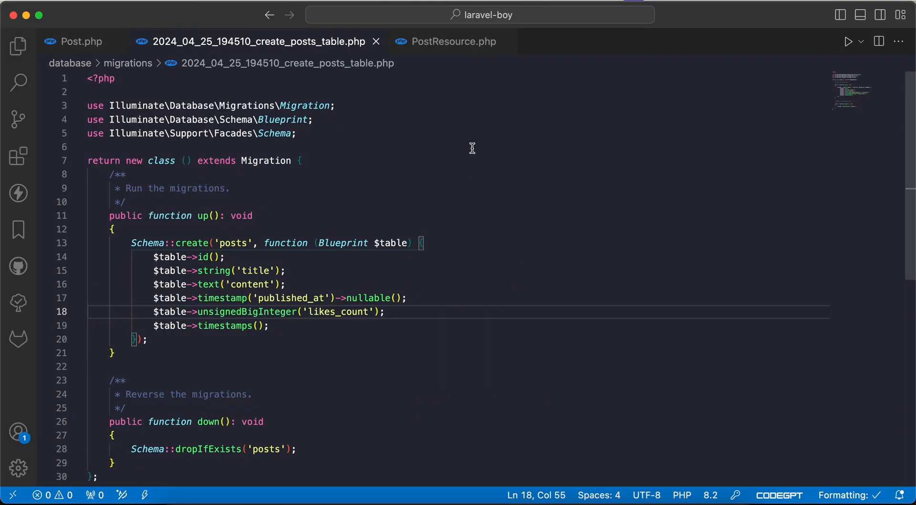
- Give likes_count a default of 0 in the migration and rerun the artisan migrations
text(->default(0))
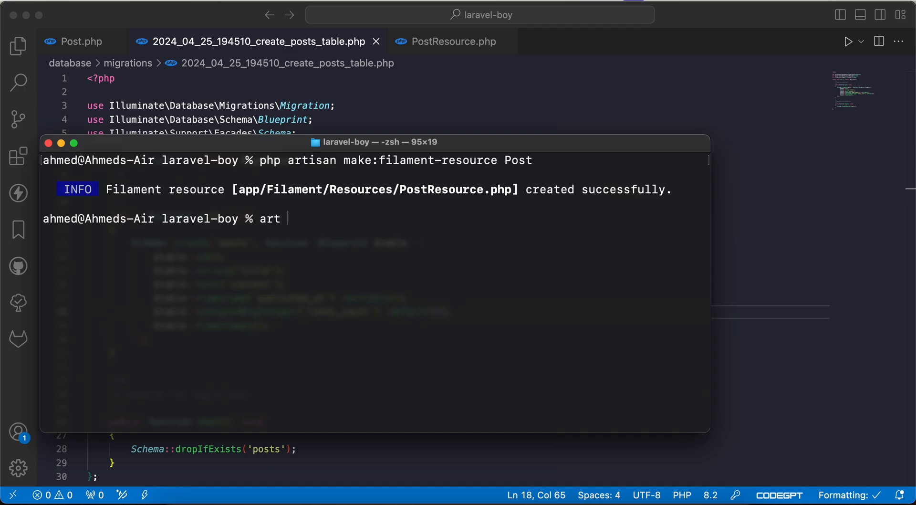
text(migrate:ri)
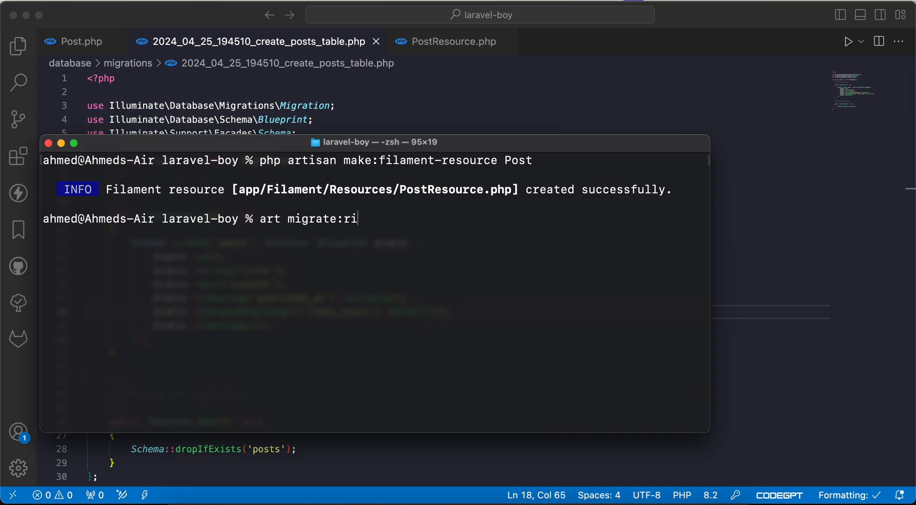
key(Return)
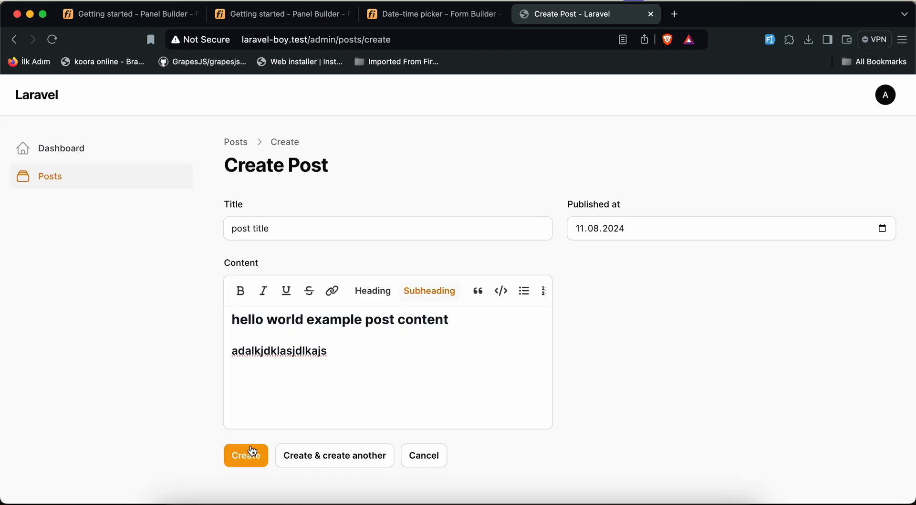
- Create the post, verify its TablePlus row with likes_count 0, and return to the Posts list
click(246, 455)
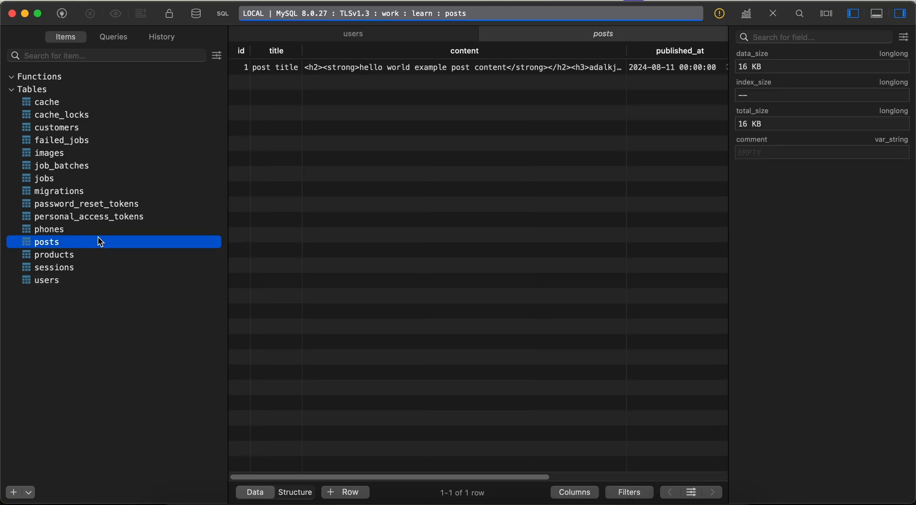
scroll(right, 3)
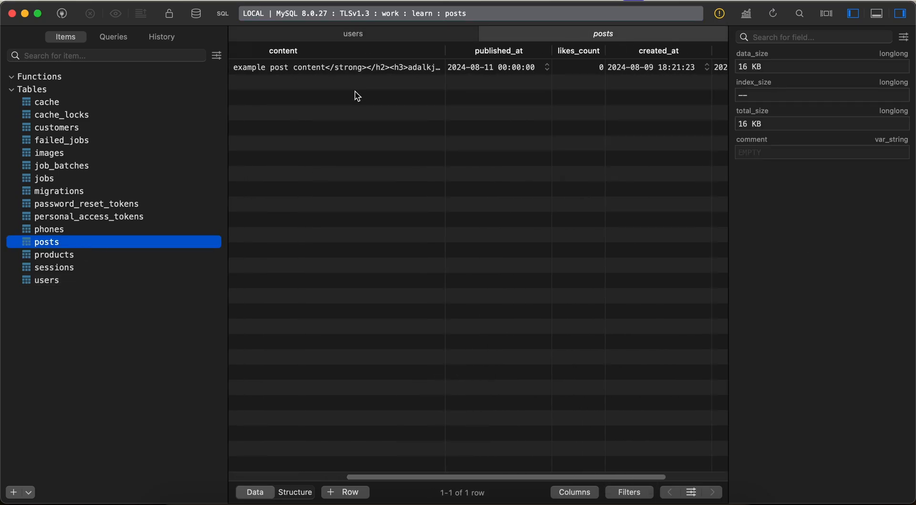
scroll(right, 3)
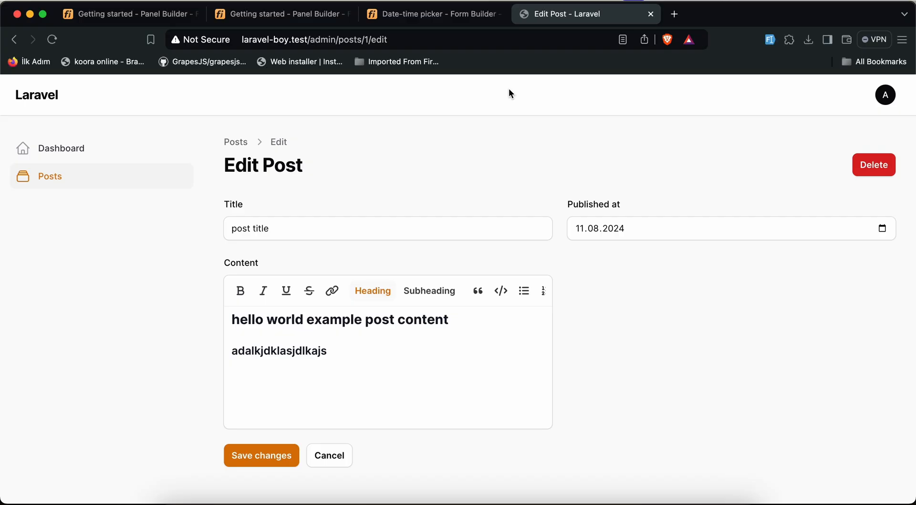
click(329, 455)
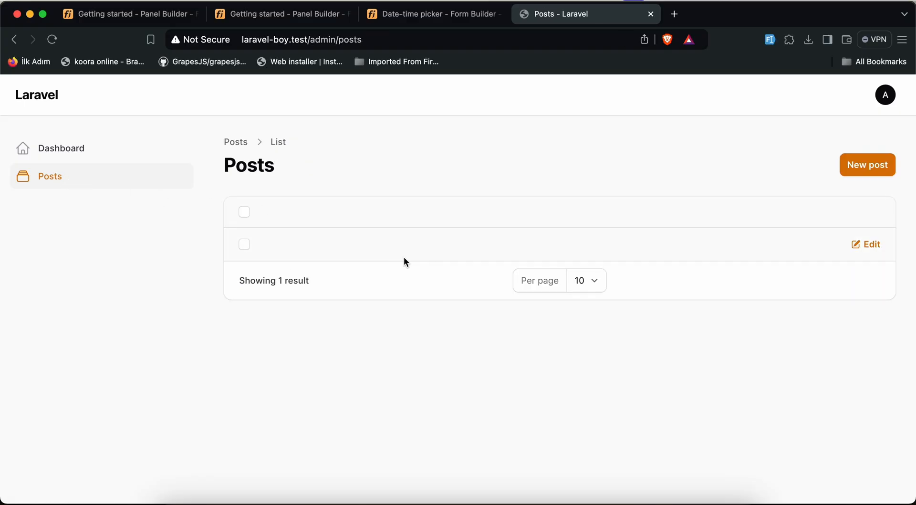
mouse_move(271, 238)
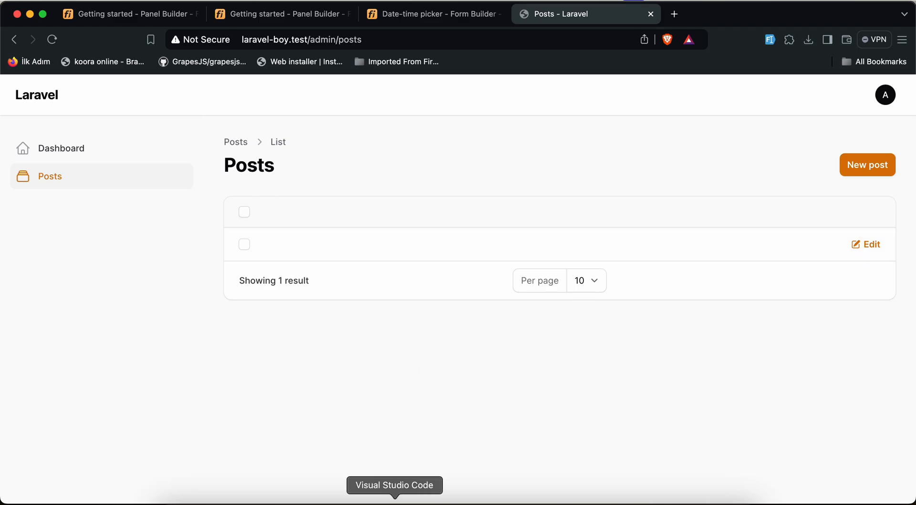
click(394, 485)
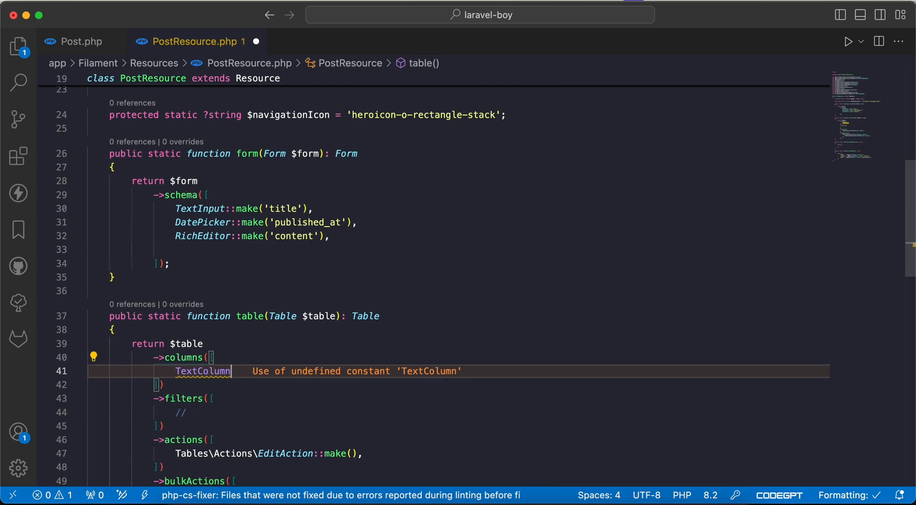
- Add title and published_at TextColumns to the PostResource table and refresh the Posts page
text(::make(''))
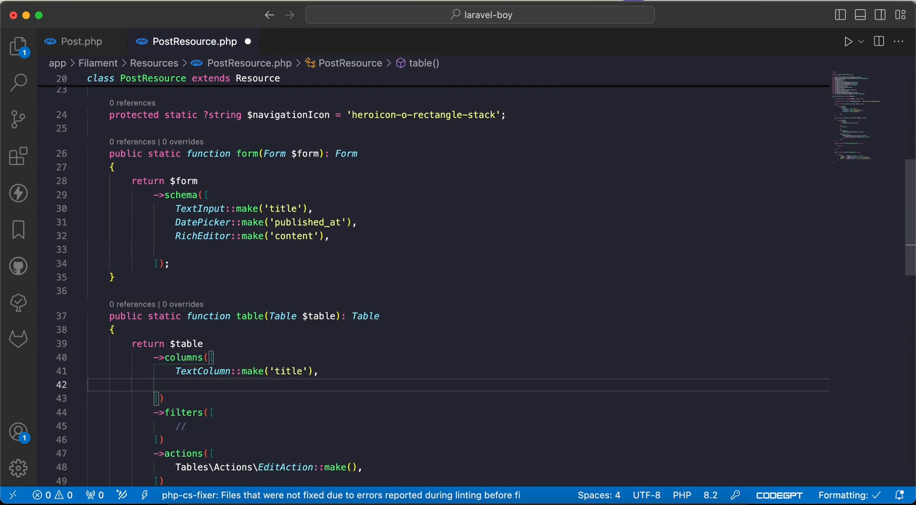
scroll(down, 3)
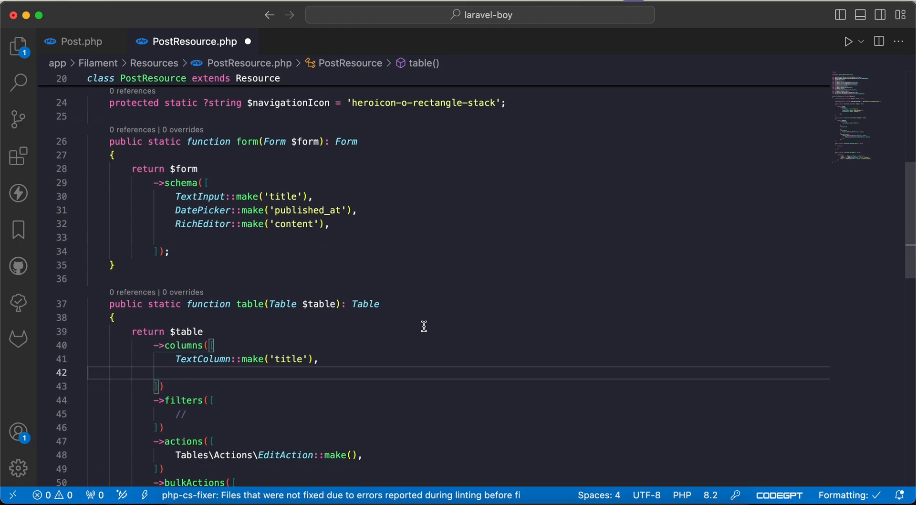
text(Textco)
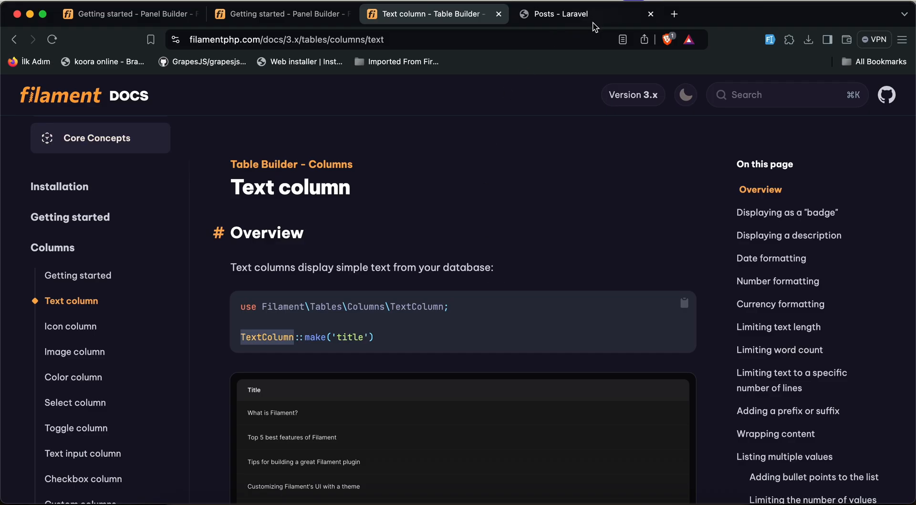
click(584, 14)
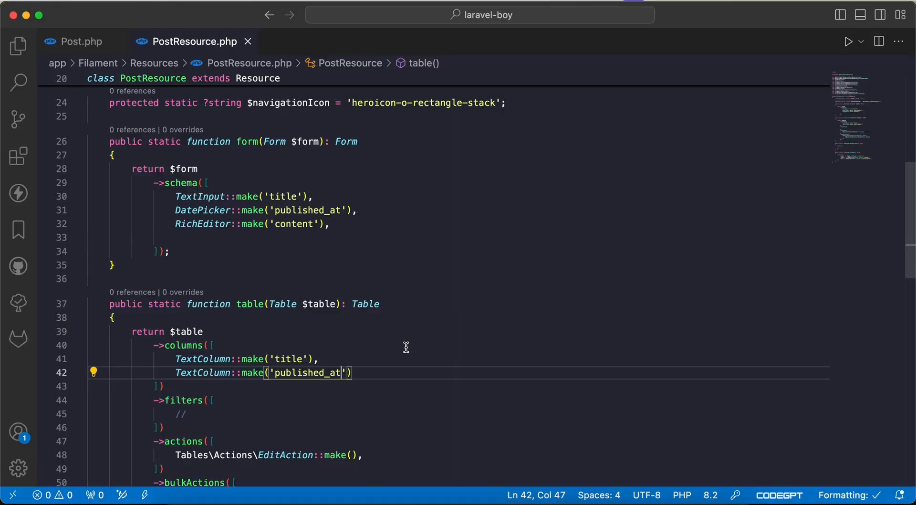
text(->)
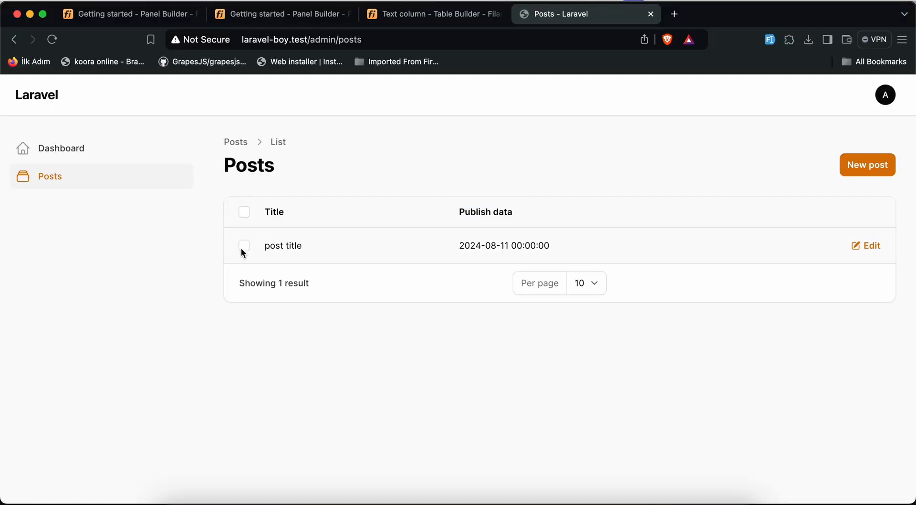
- Label published_at 'Publish data' with since() and a Y-m-d dateTooltip, then open the post
click(244, 245)
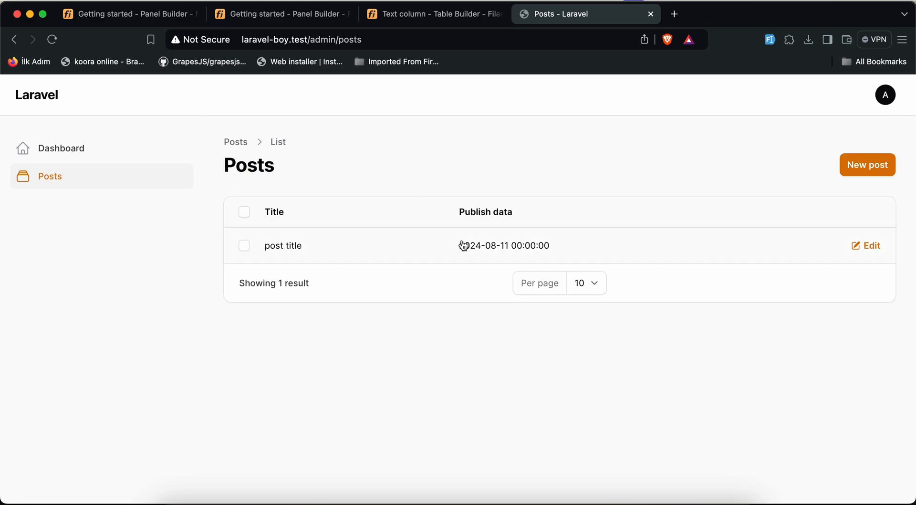
mouse_move(505, 263)
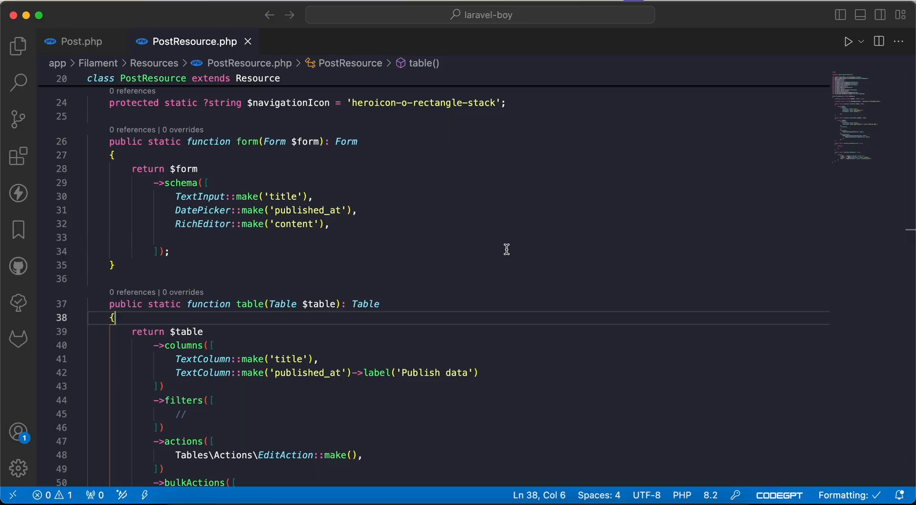
text(->date()
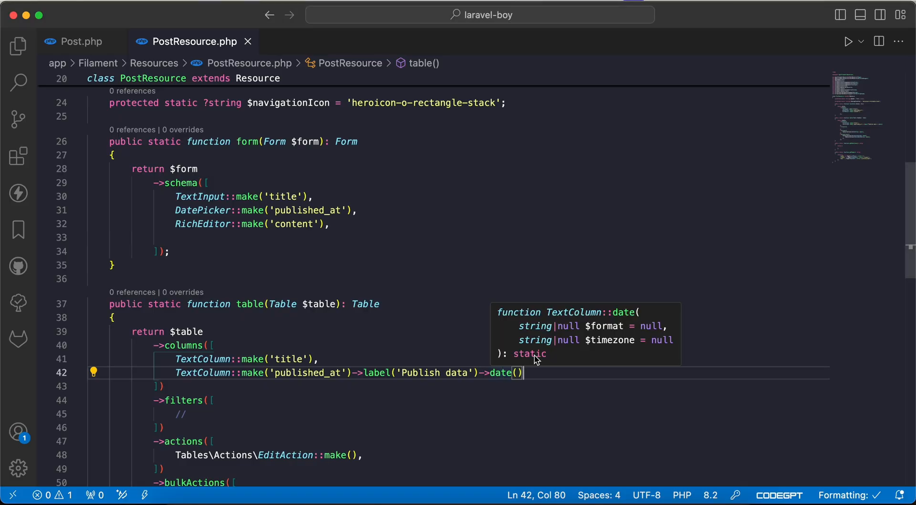
text('')
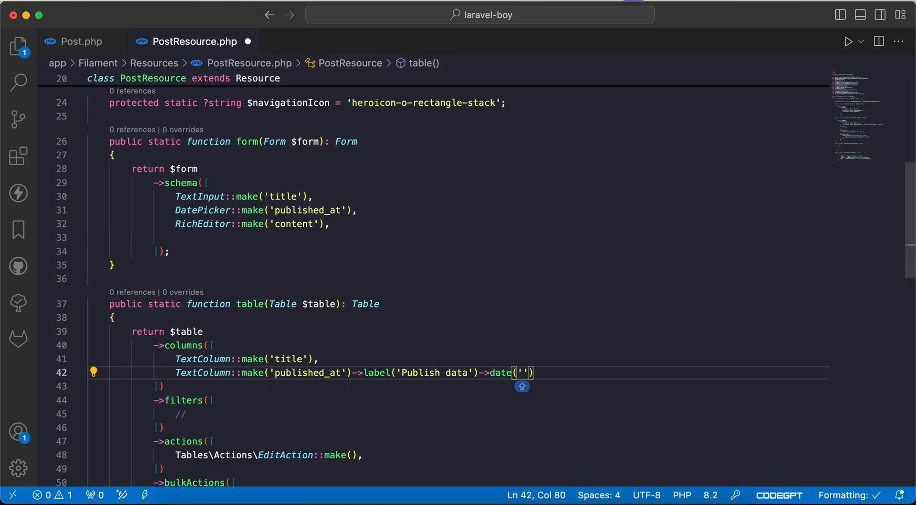
text(Y-m-d)
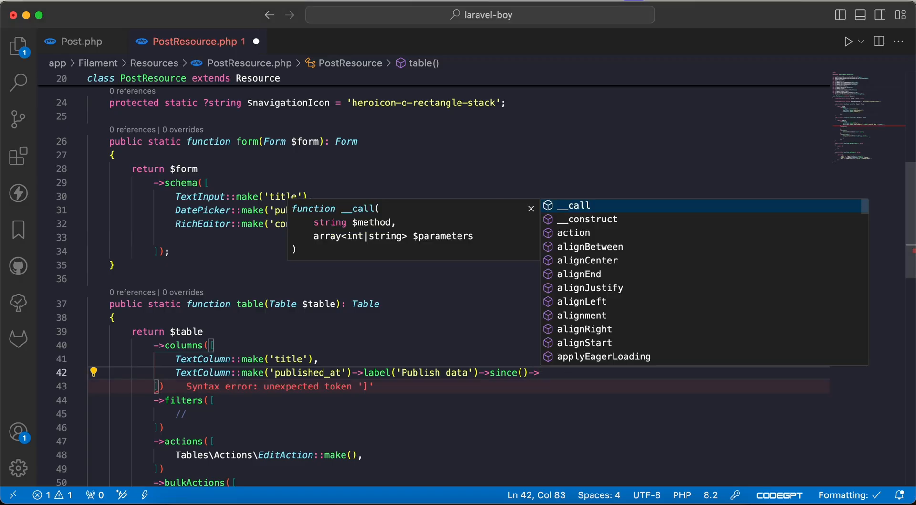
text(date)
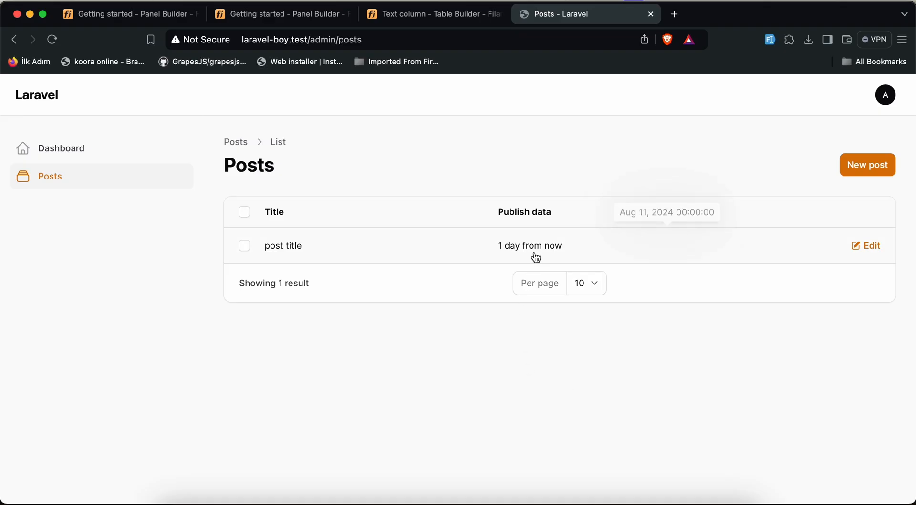
mouse_move(532, 245)
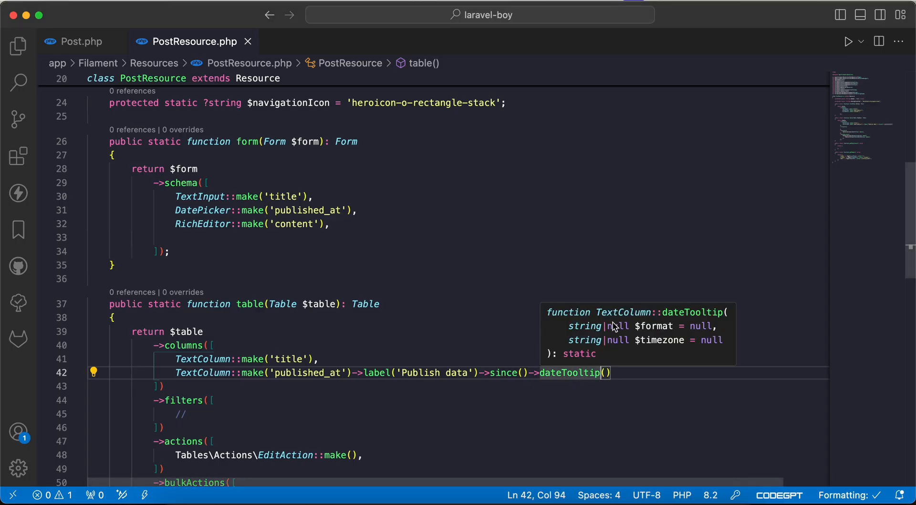
click(584, 13)
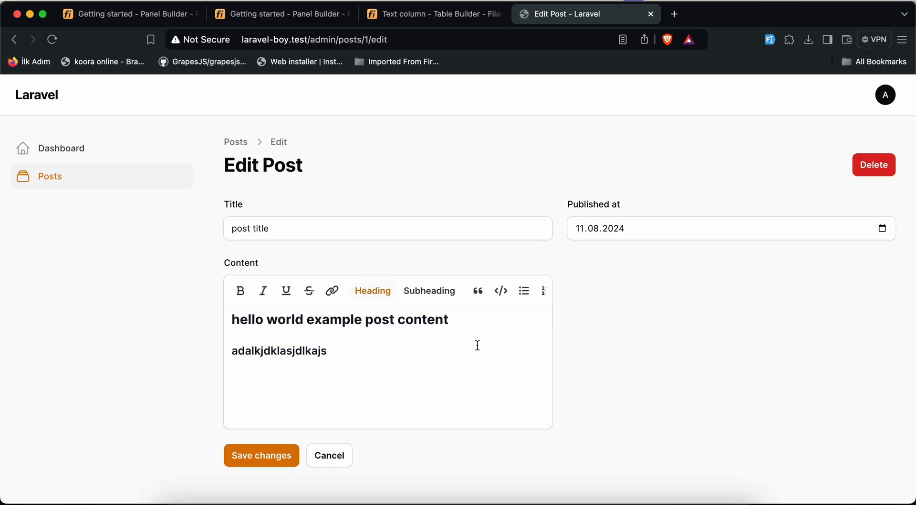
- Change the title to 'update post title', save the changes, and return to Posts
click(387, 228)
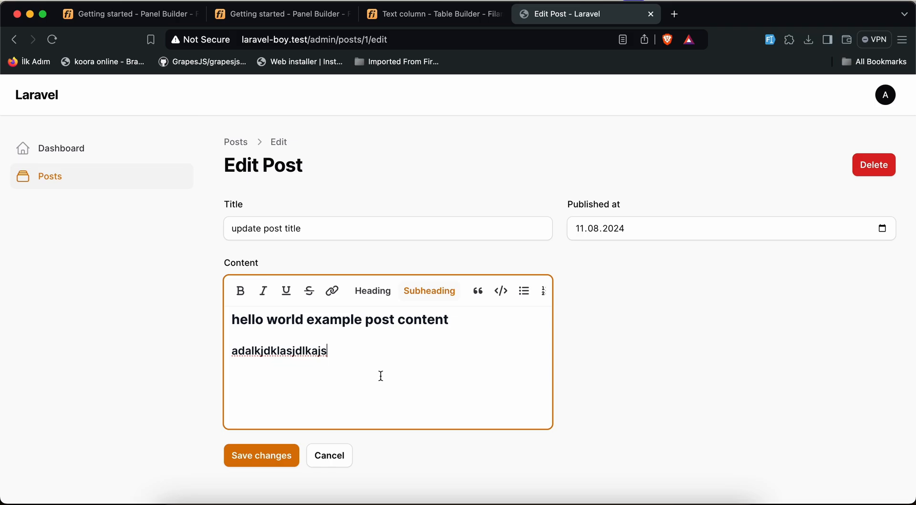
text(update)
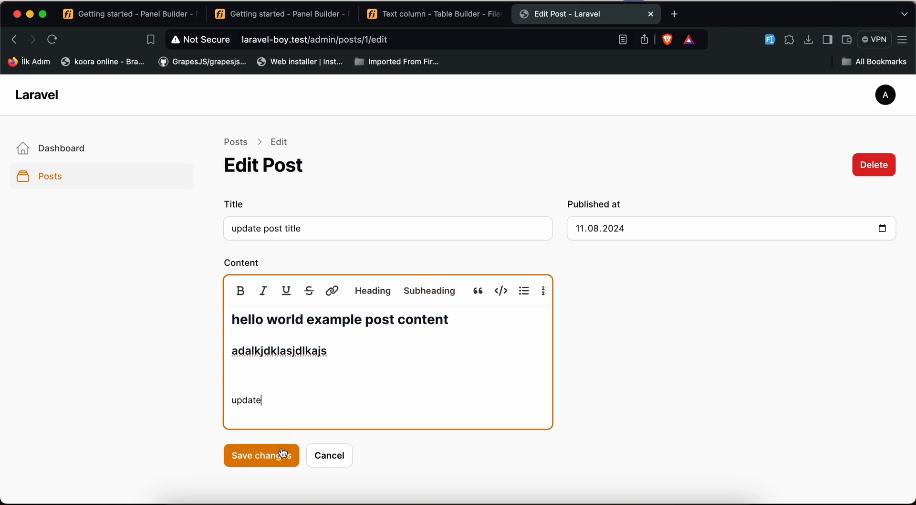
click(261, 456)
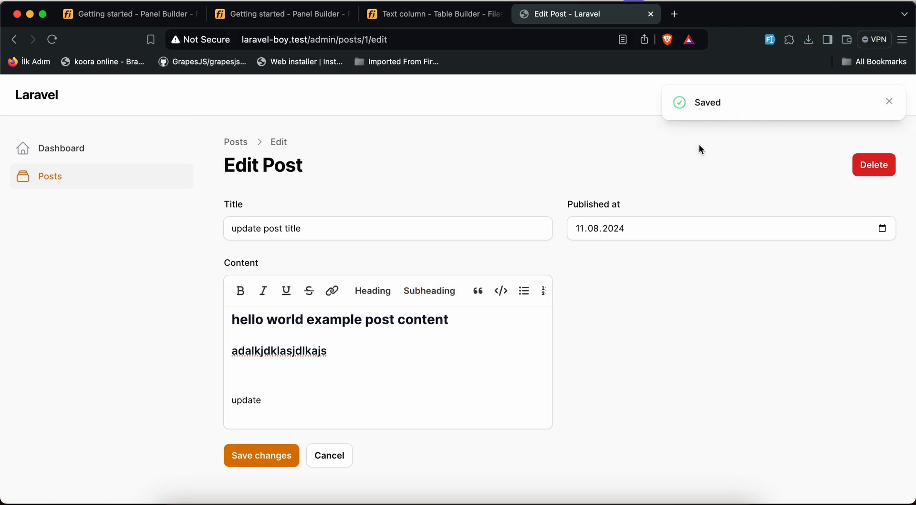
click(261, 455)
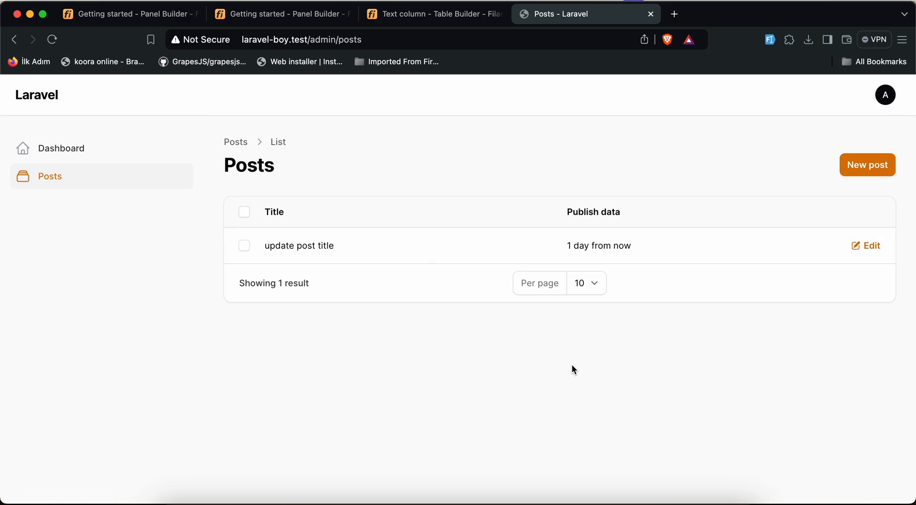
mouse_move(568, 386)
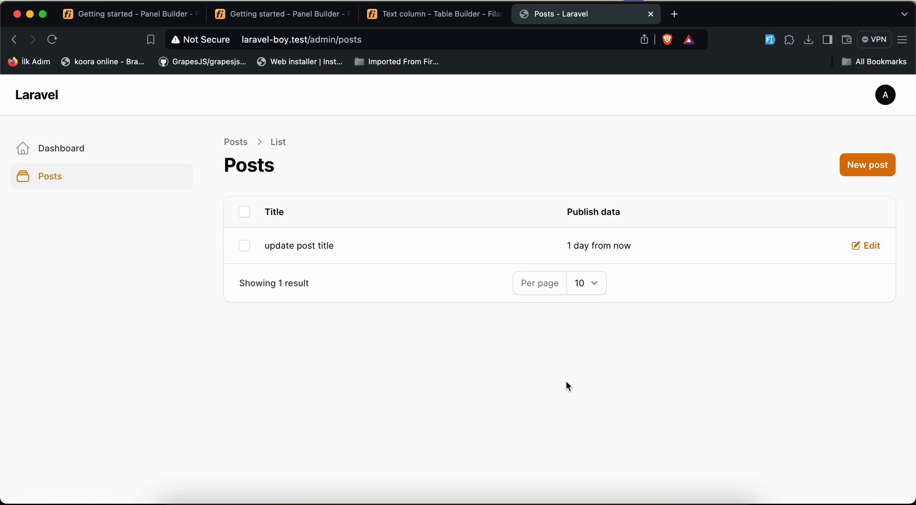